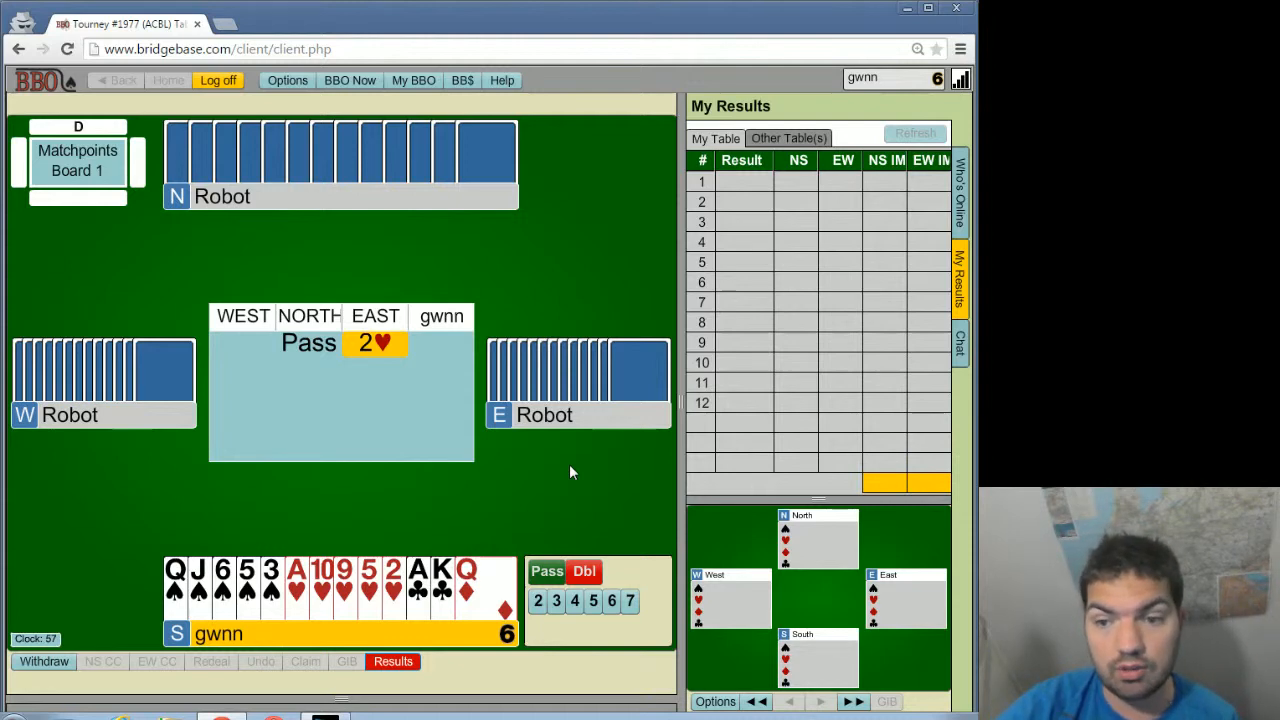
pyautogui.moveTo(574, 496)
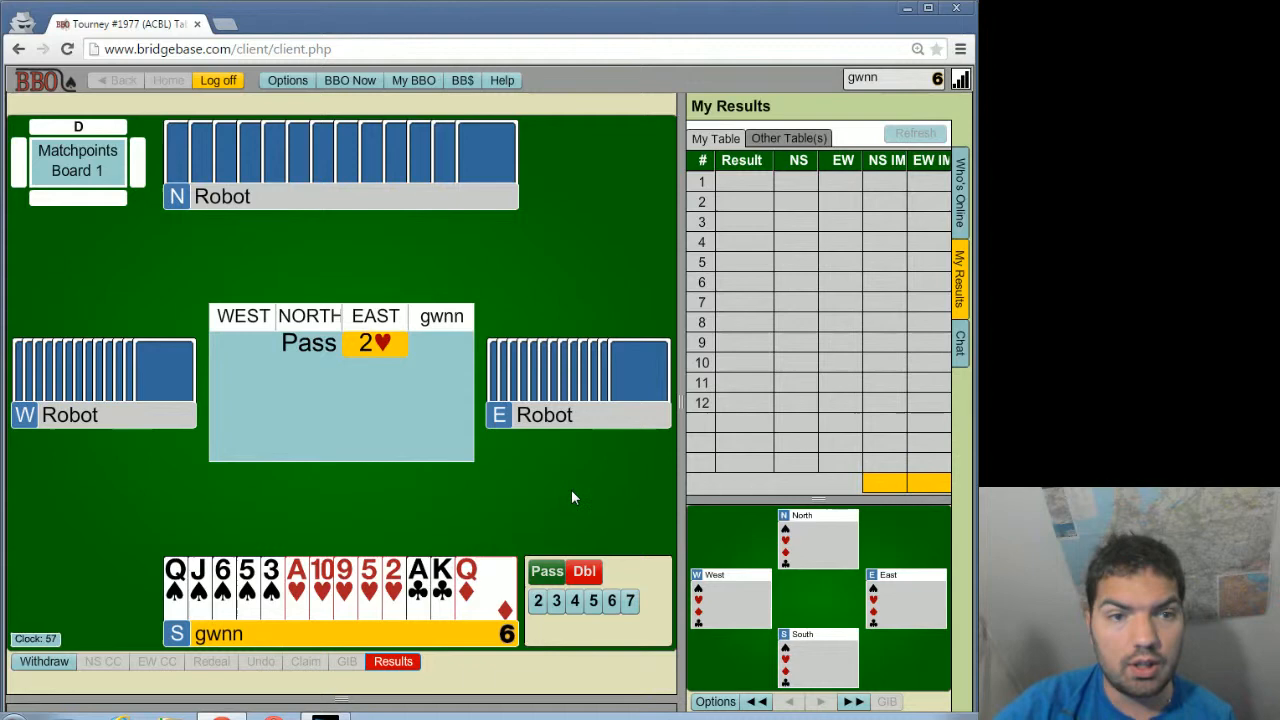
pyautogui.moveTo(586, 496)
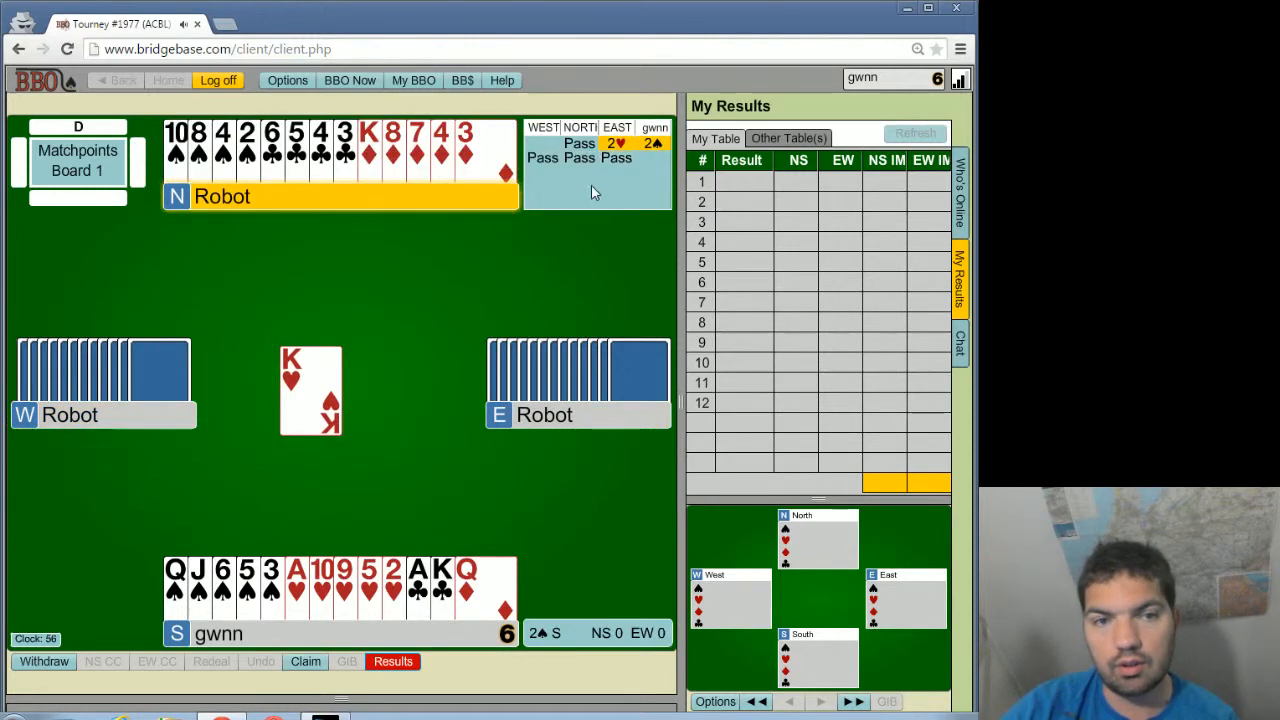
# - Play cards from dummy and hand to win the first four tricks of 2♠ on board 1
pyautogui.click(288, 80)
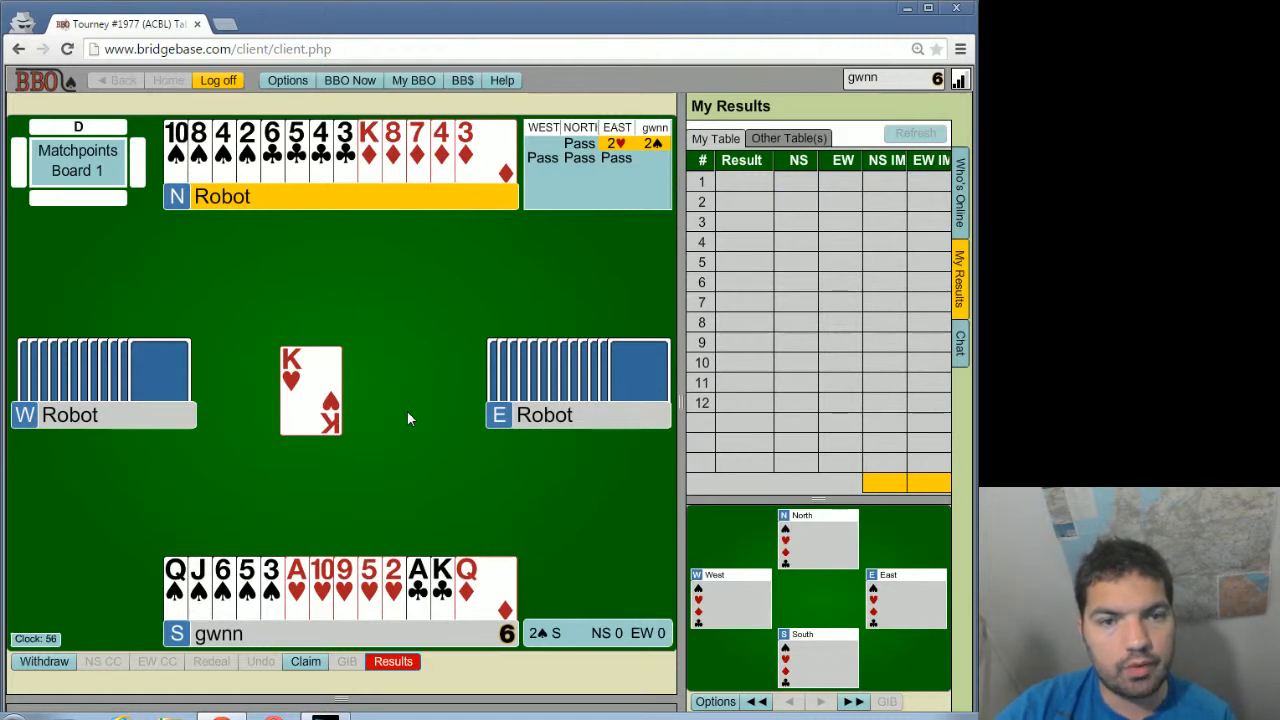
pyautogui.moveTo(400, 408)
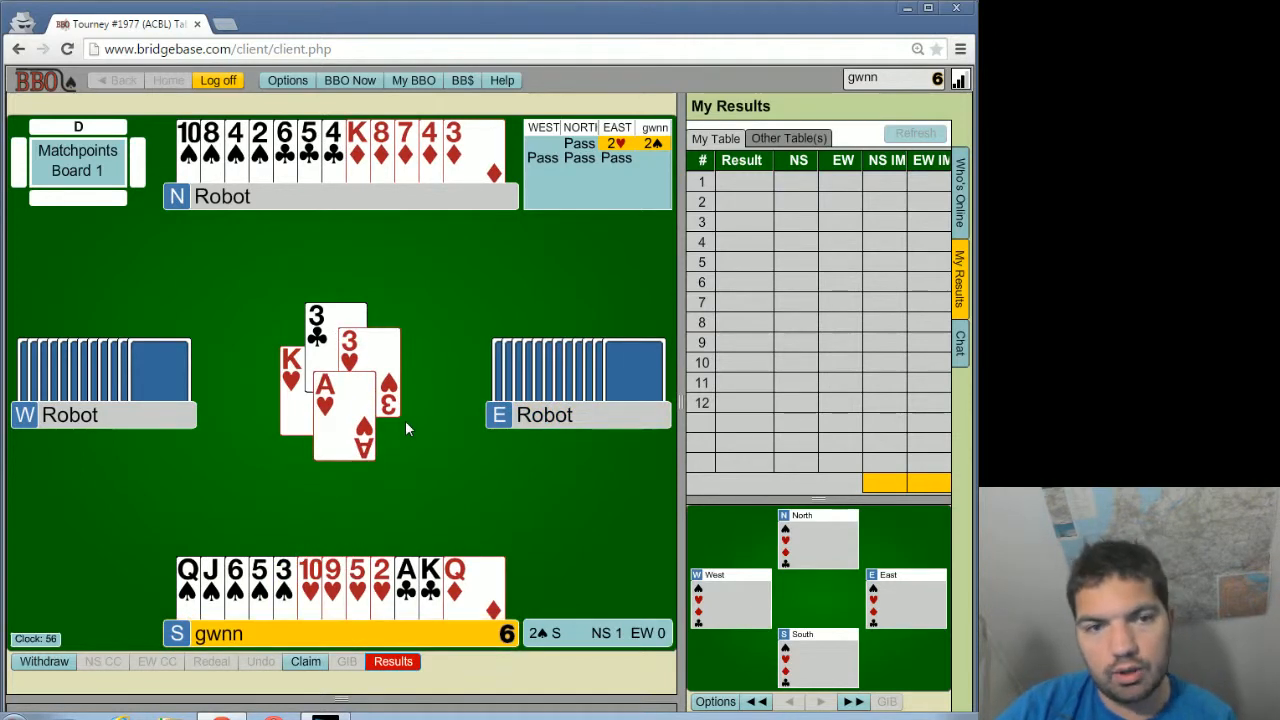
pyautogui.moveTo(400, 436)
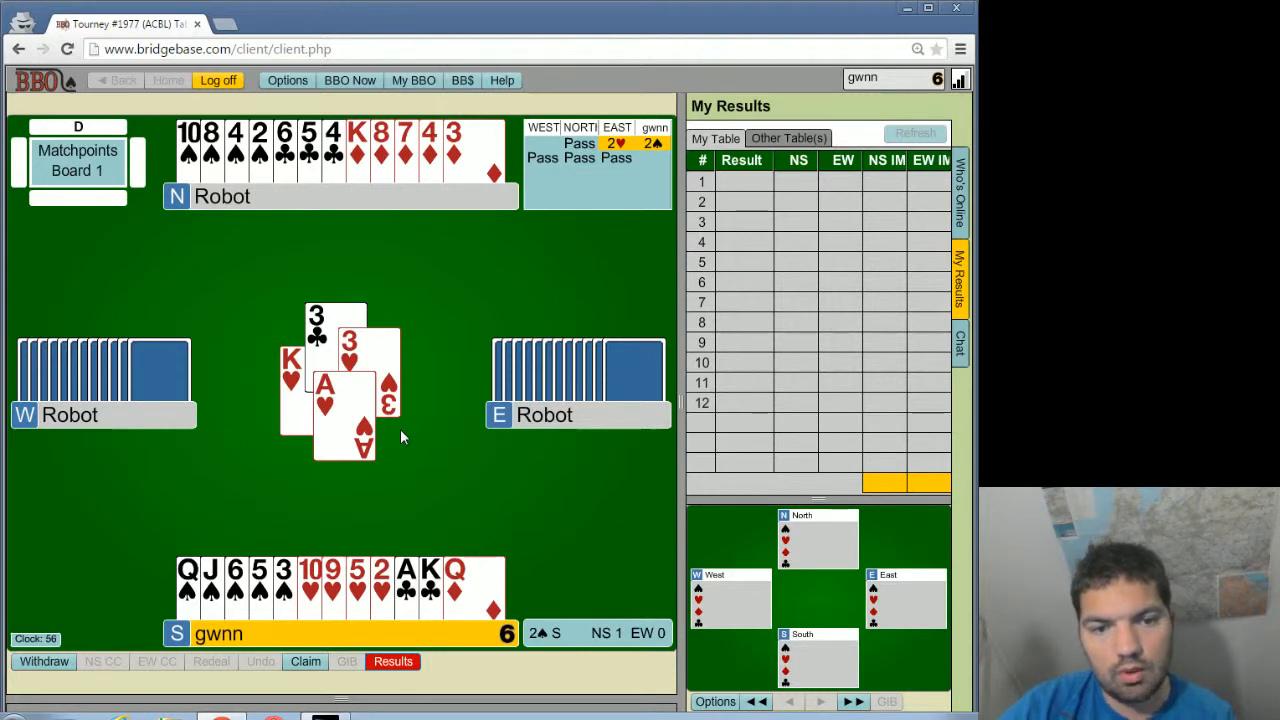
pyautogui.moveTo(456, 426)
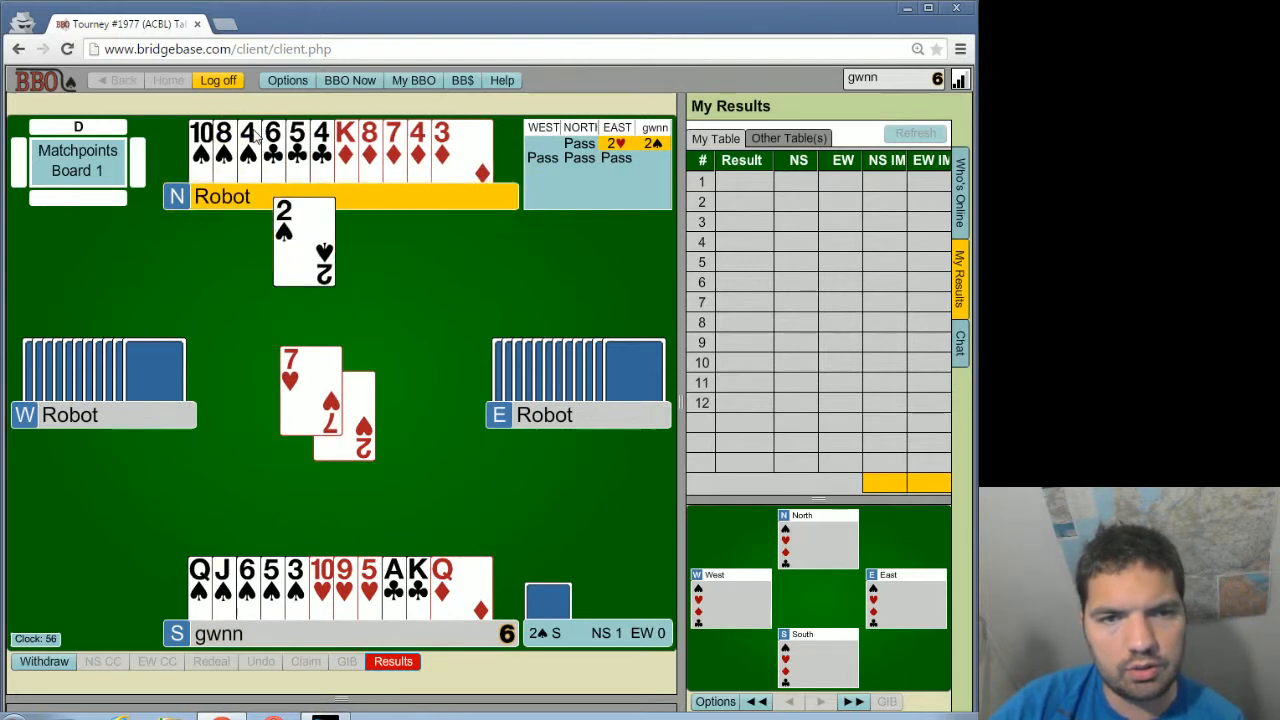
pyautogui.click(244, 140)
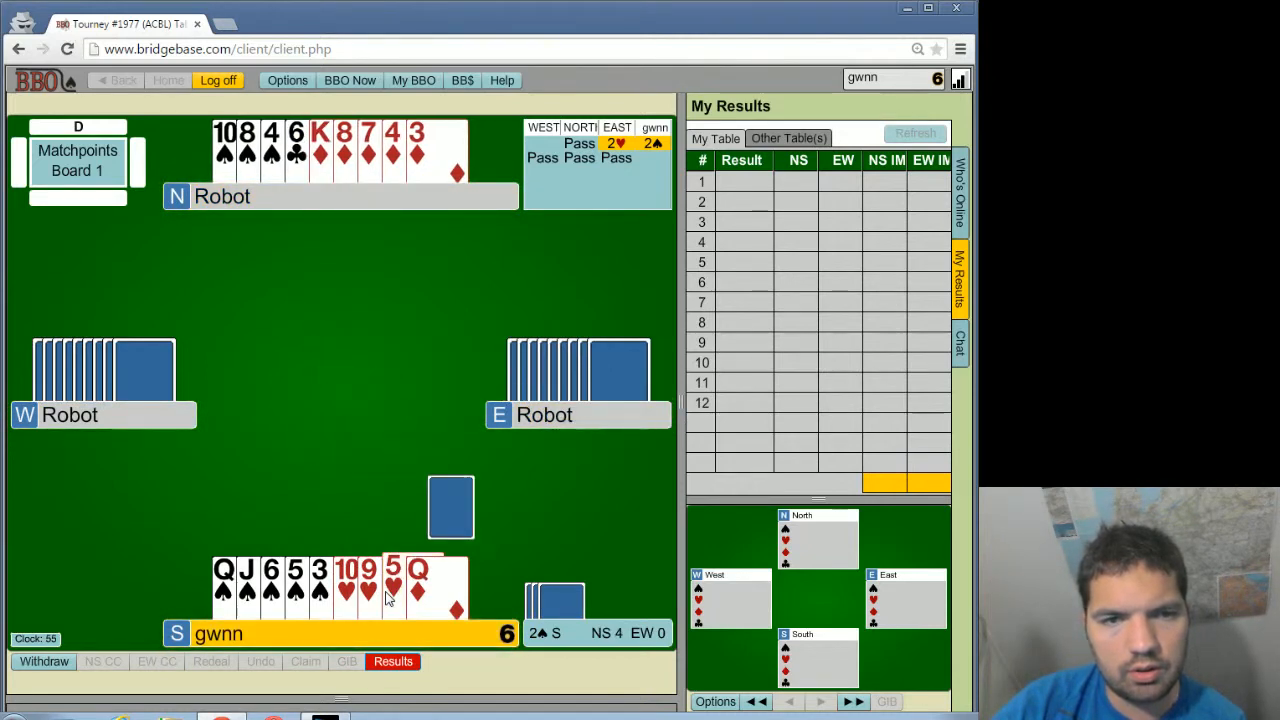
# - Play out the remaining tricks of board 1, making 2♠ plus one for 140 and 62.2%
pyautogui.click(392, 588)
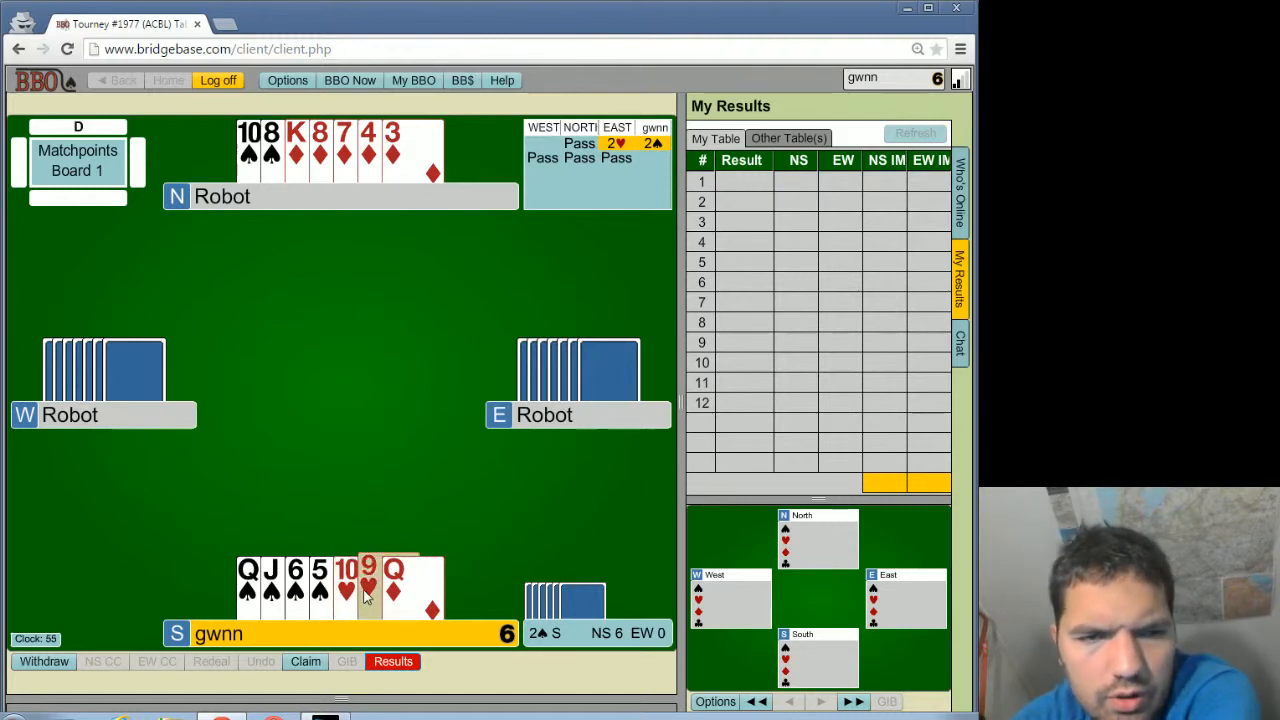
pyautogui.click(368, 588)
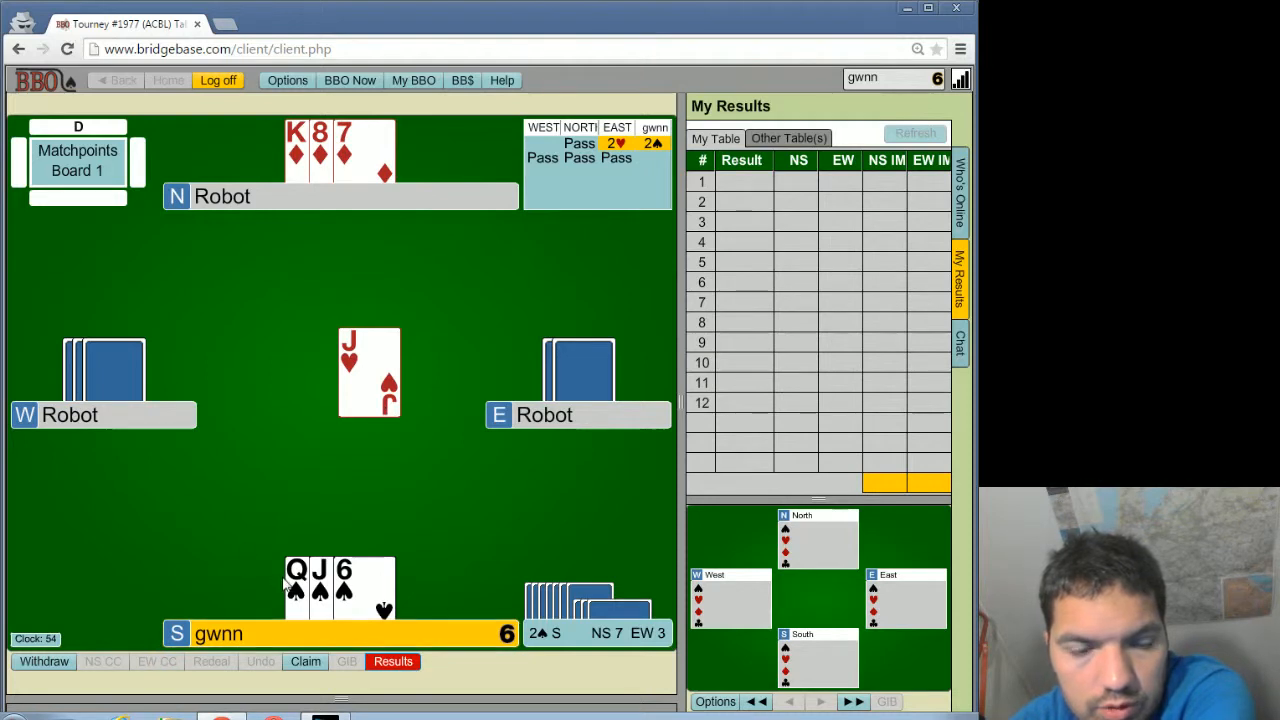
pyautogui.moveTo(308, 502)
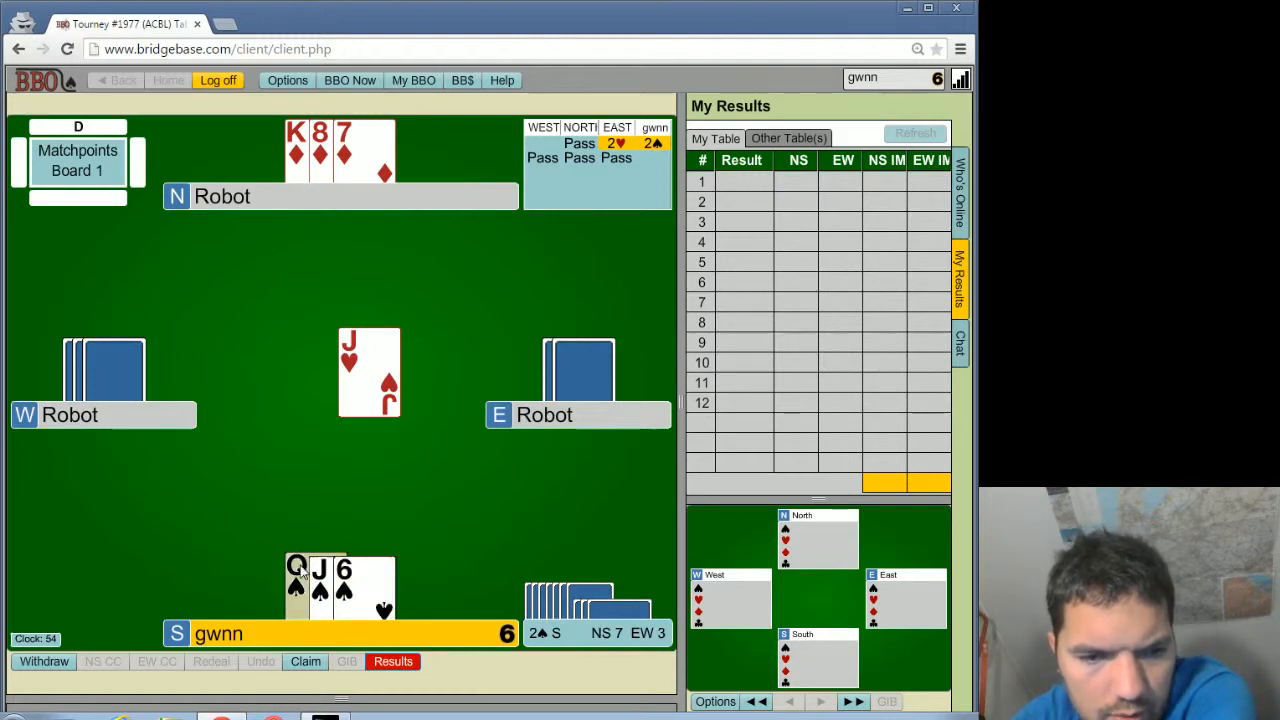
pyautogui.click(300, 564)
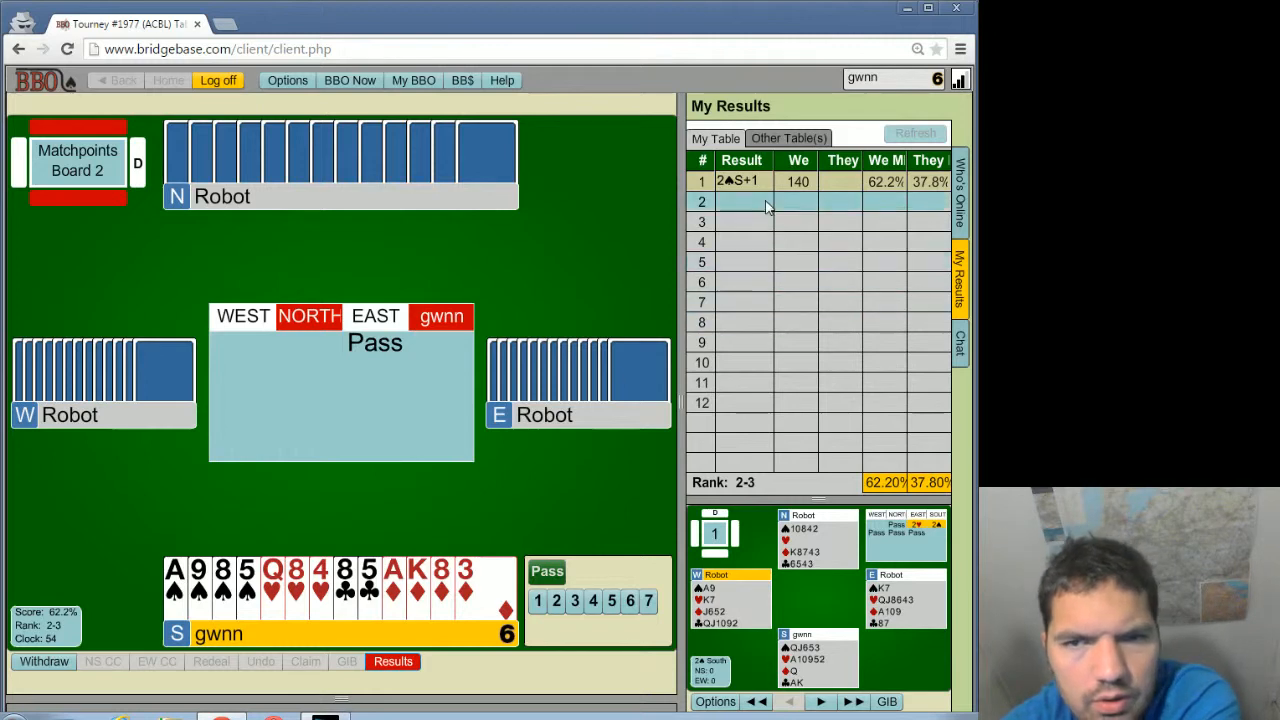
# - Show the other tables' results for board 1 in My Results
pyautogui.click(914, 132)
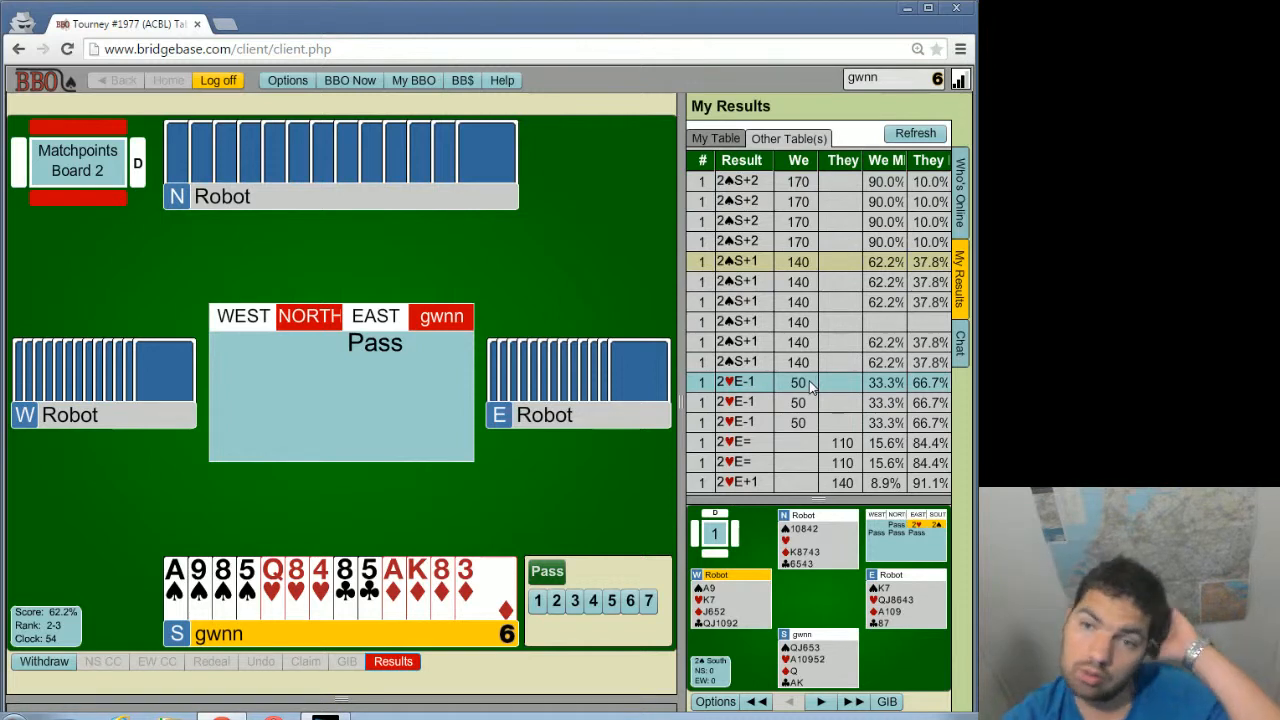
pyautogui.moveTo(780, 482)
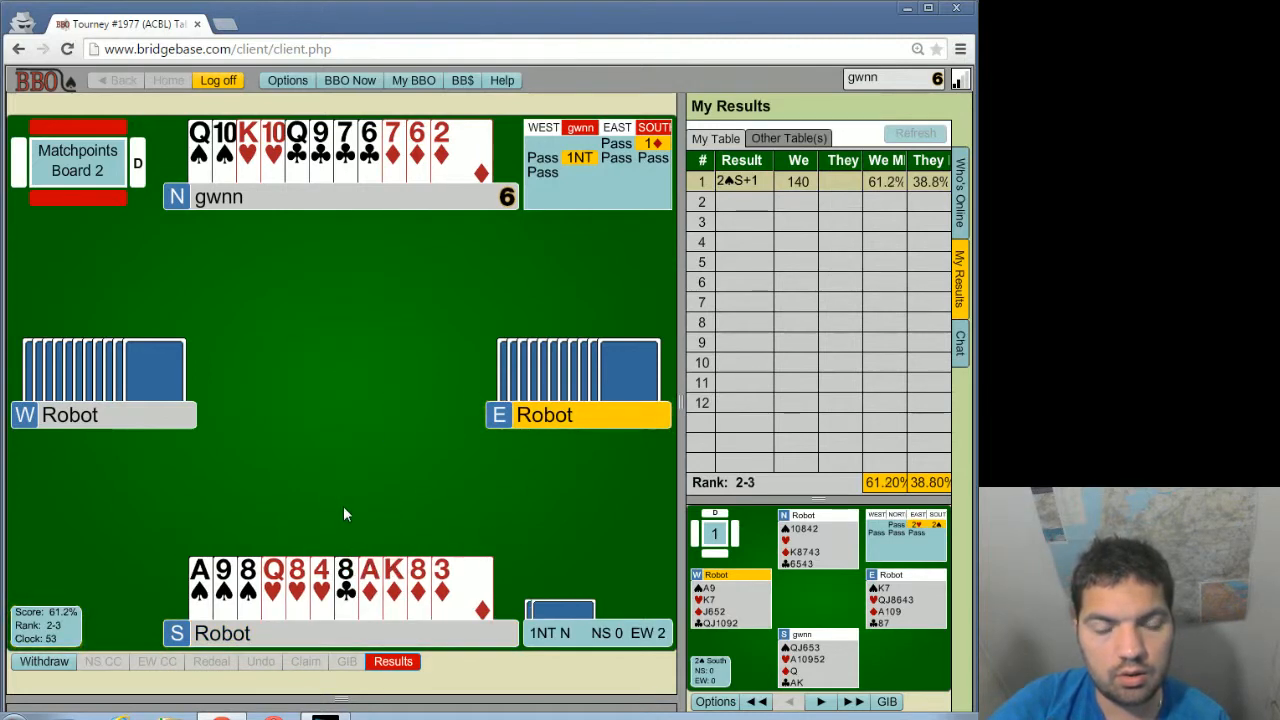
# - Play the next tricks of 1NT on board 2 to lead four tricks to three
pyautogui.click(248, 584)
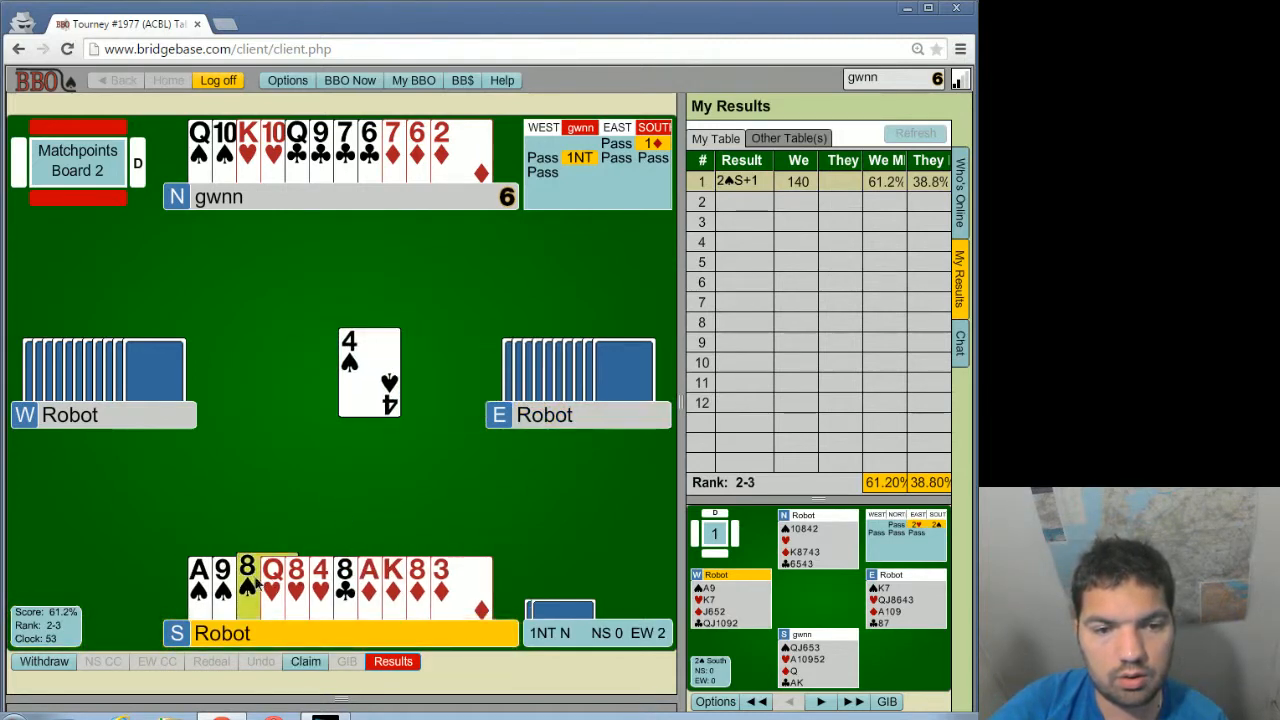
pyautogui.click(248, 590)
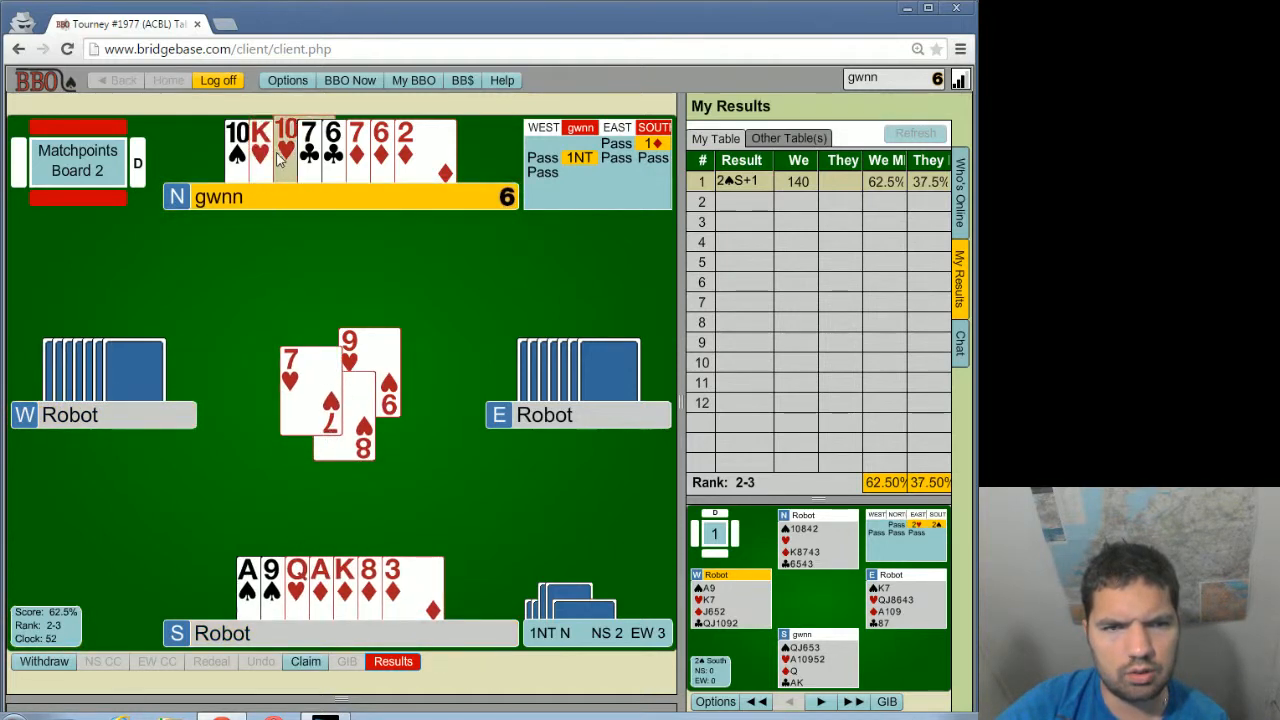
pyautogui.click(248, 140)
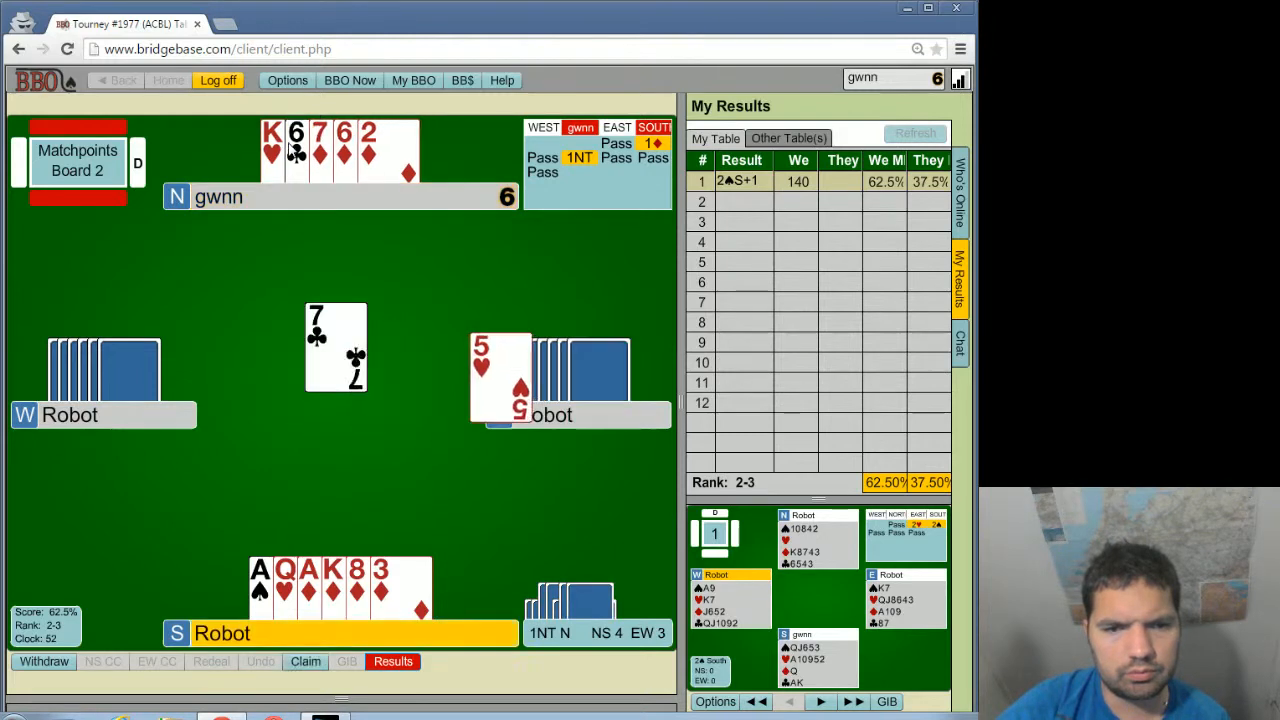
pyautogui.click(284, 588)
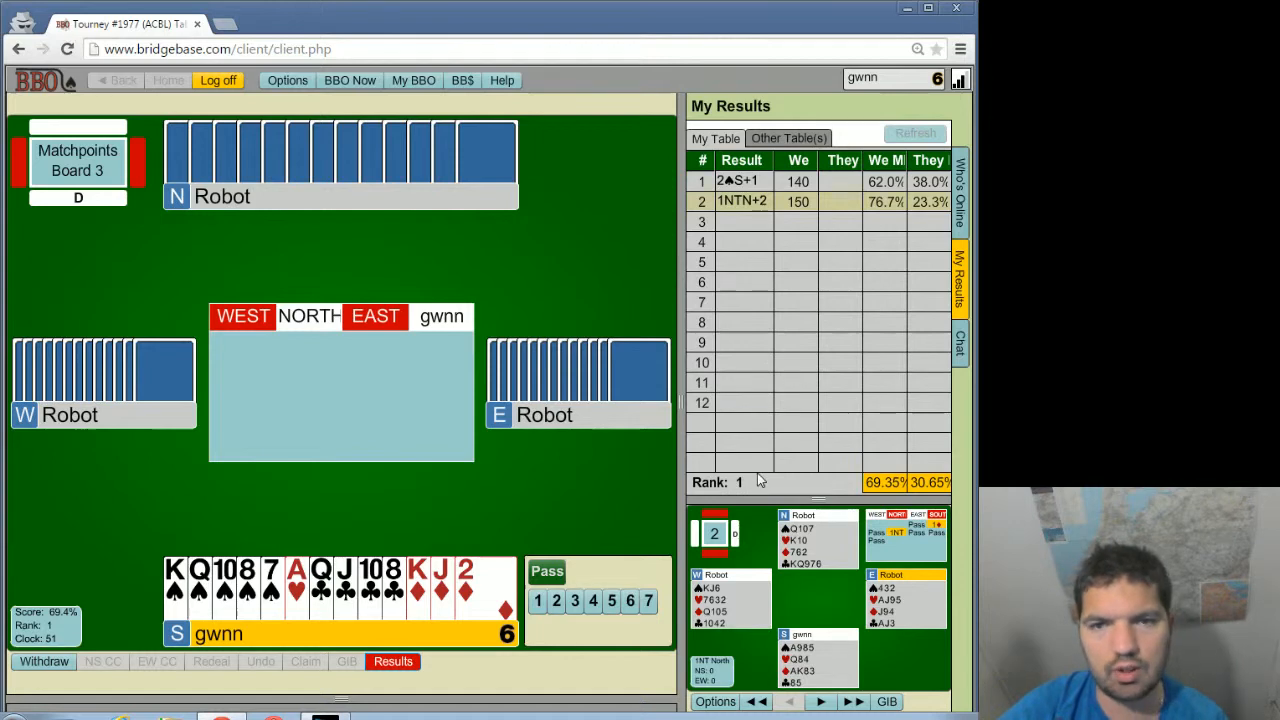
pyautogui.moveTo(728, 476)
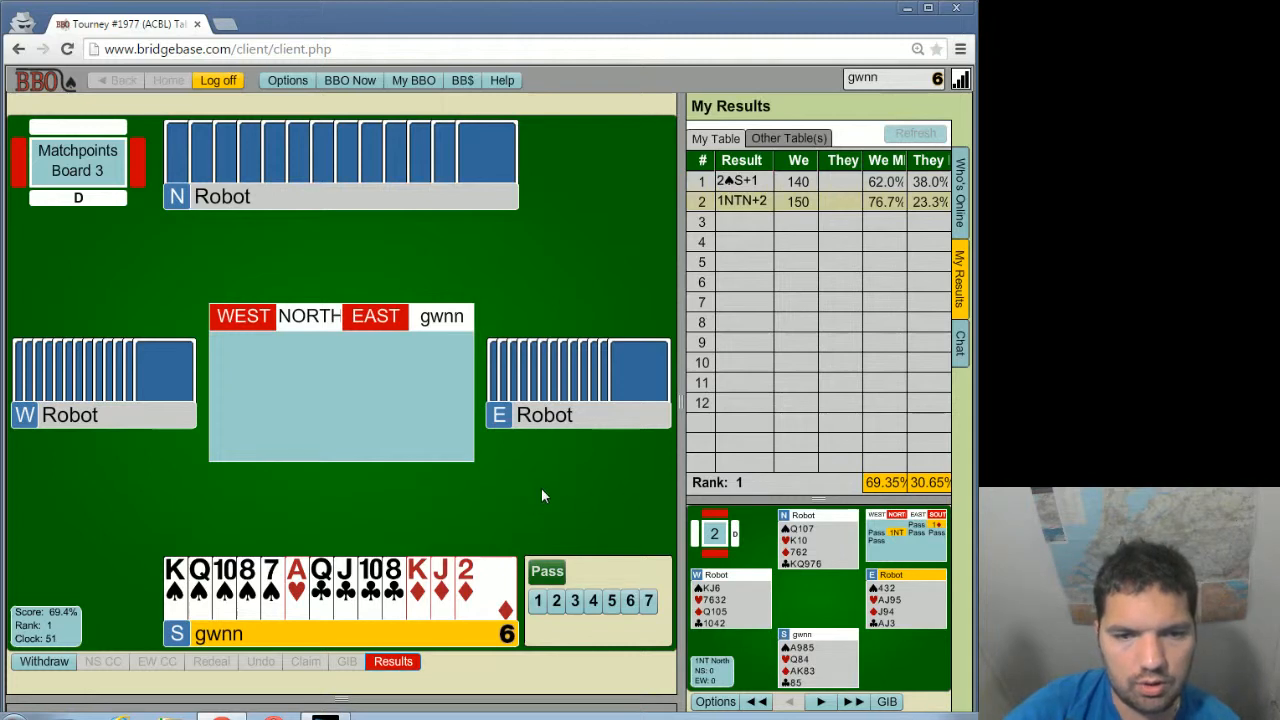
# - Bid in the board 3 auction, ending in a 2NT contract
pyautogui.click(538, 600)
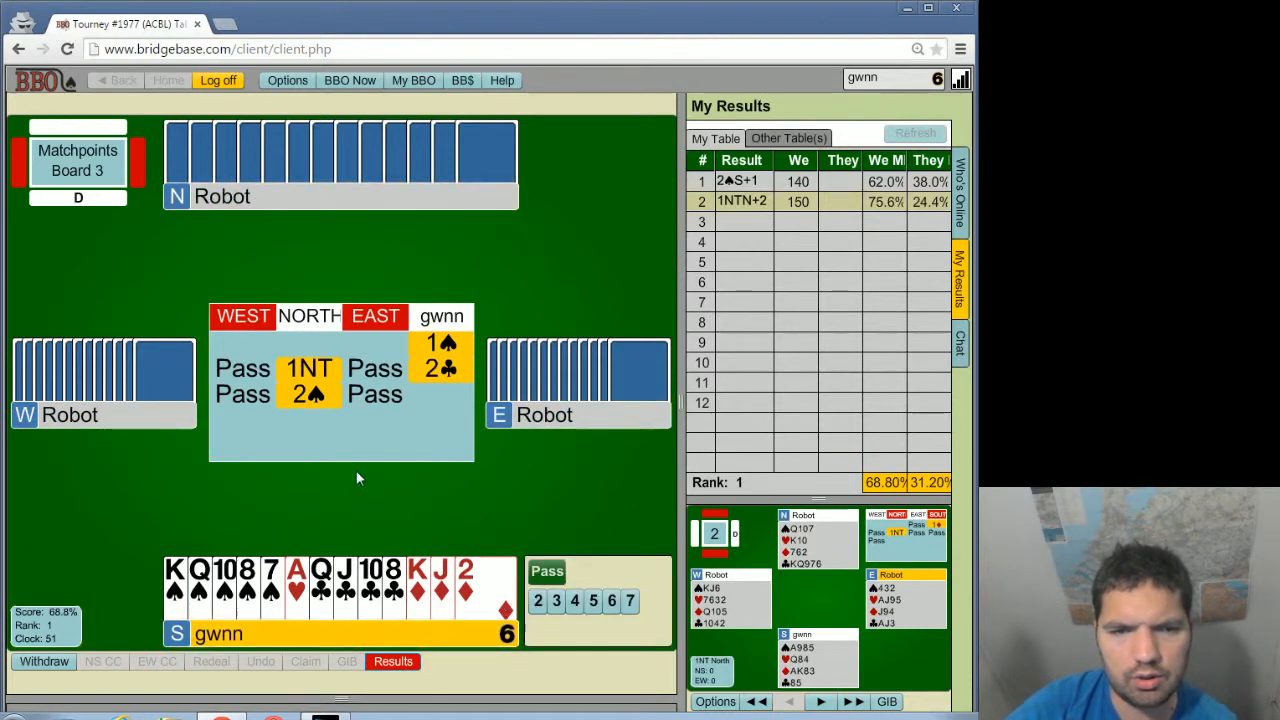
pyautogui.moveTo(312, 410)
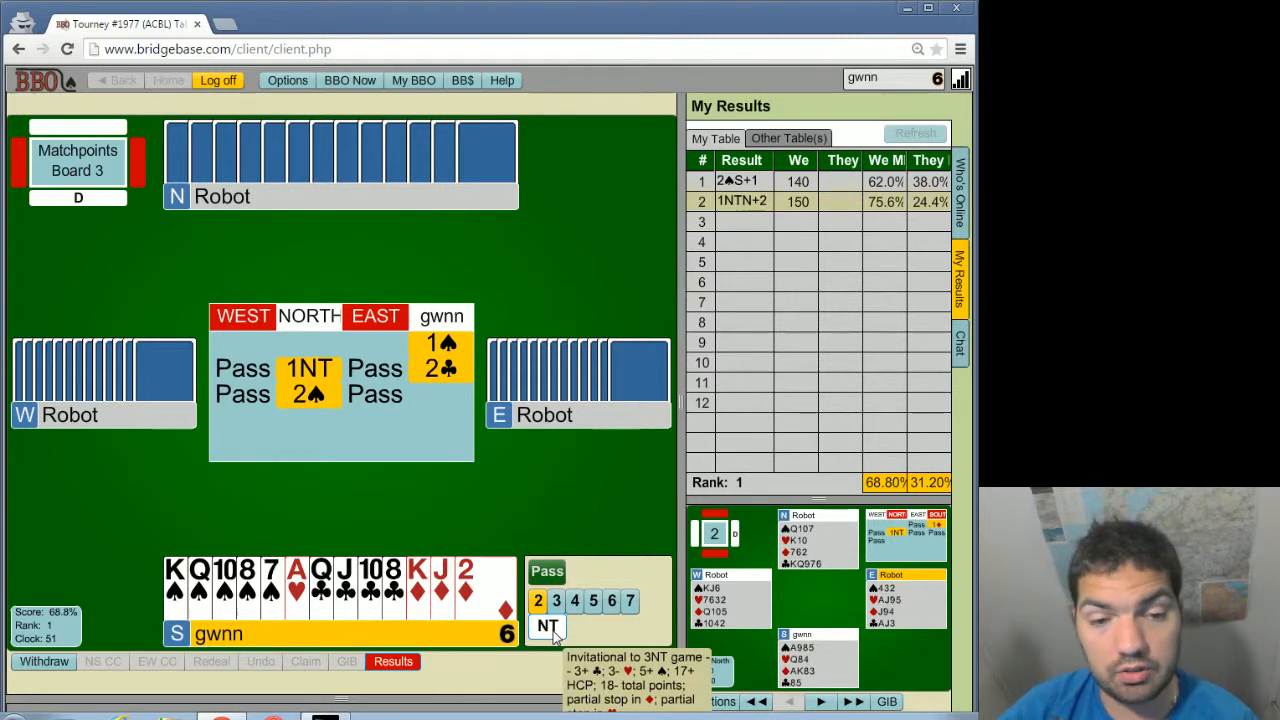
pyautogui.click(548, 624)
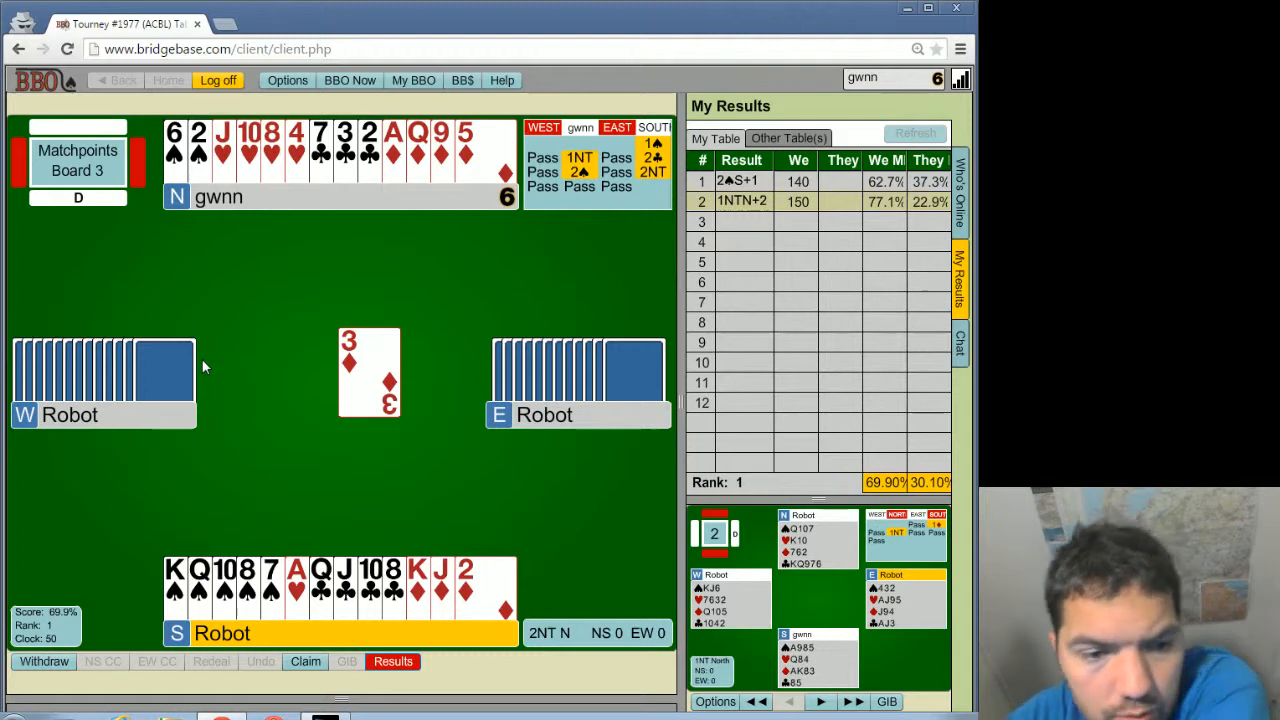
pyautogui.moveTo(198, 392)
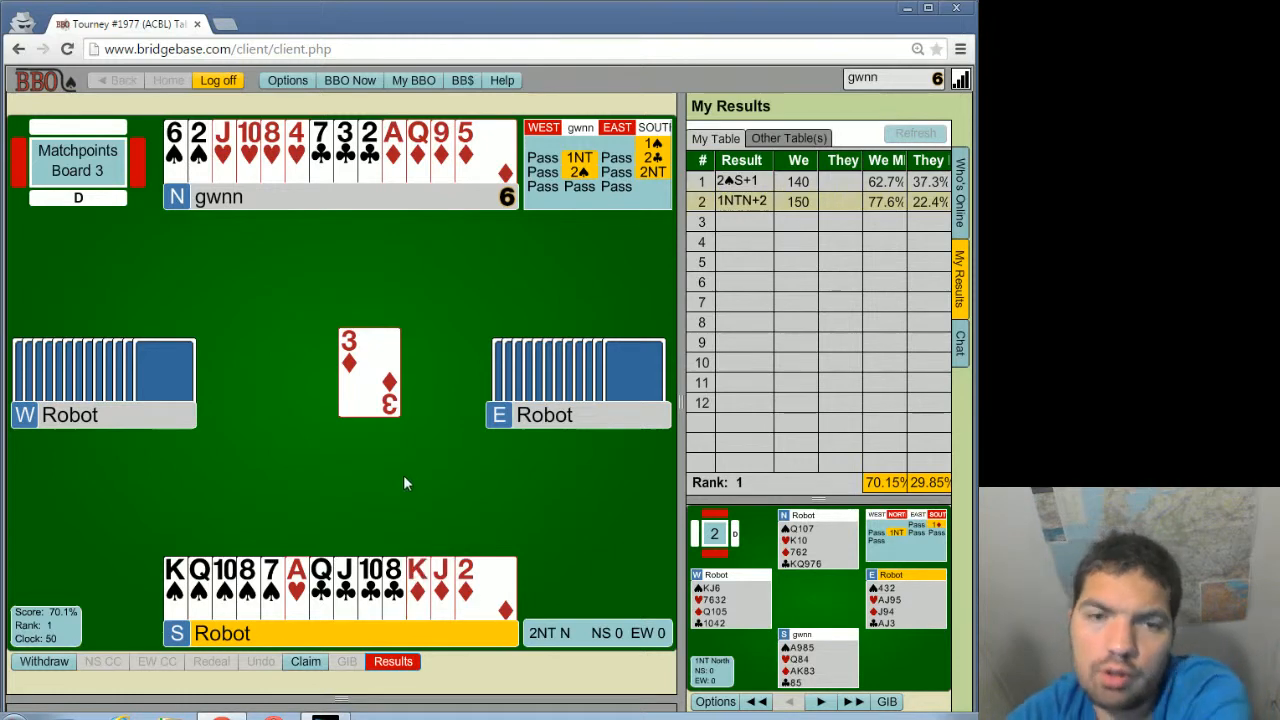
pyautogui.moveTo(358, 520)
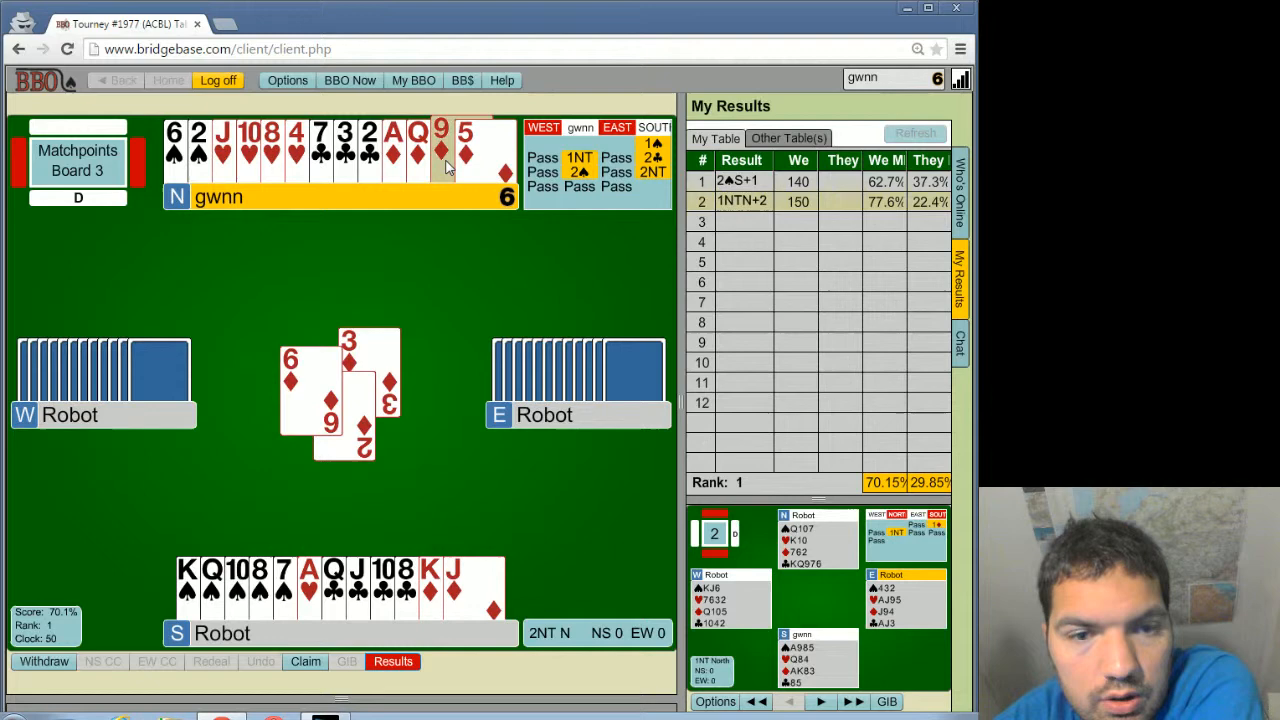
# - Play the early tricks of 2NT on board 3, including the heart trick, to lead five to one
pyautogui.click(444, 150)
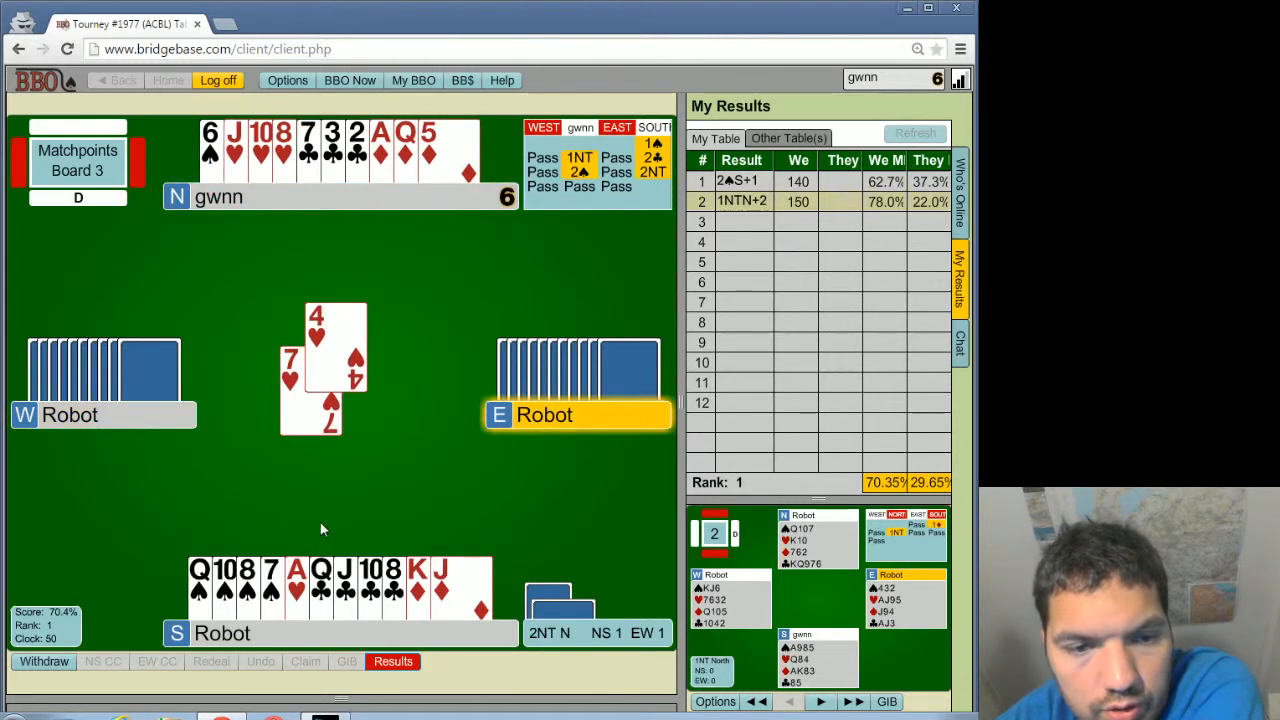
pyautogui.click(296, 588)
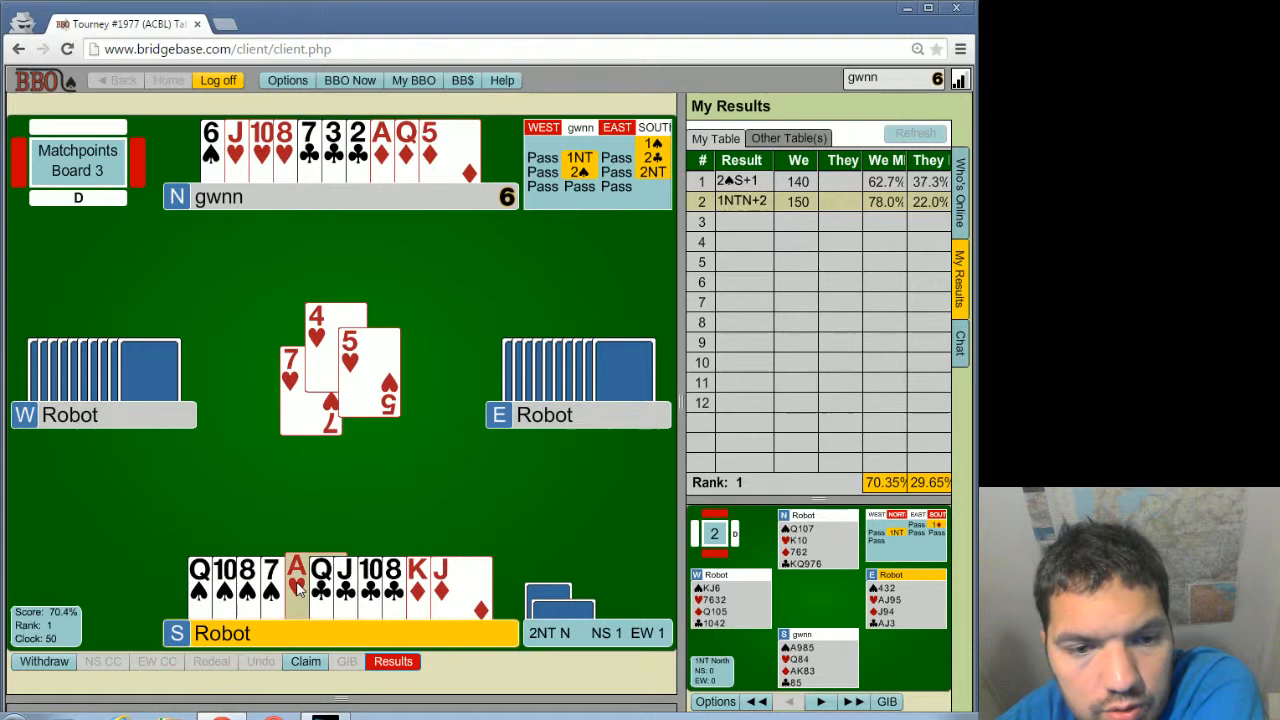
pyautogui.click(296, 584)
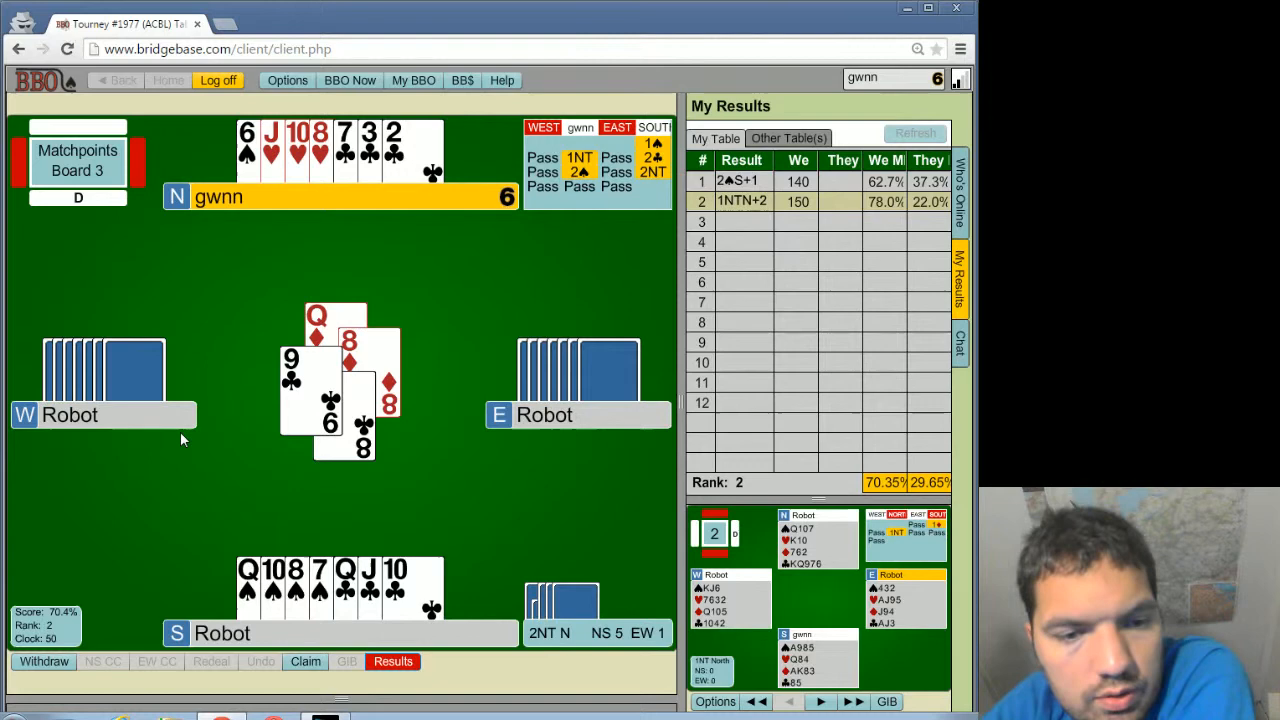
pyautogui.moveTo(246, 226)
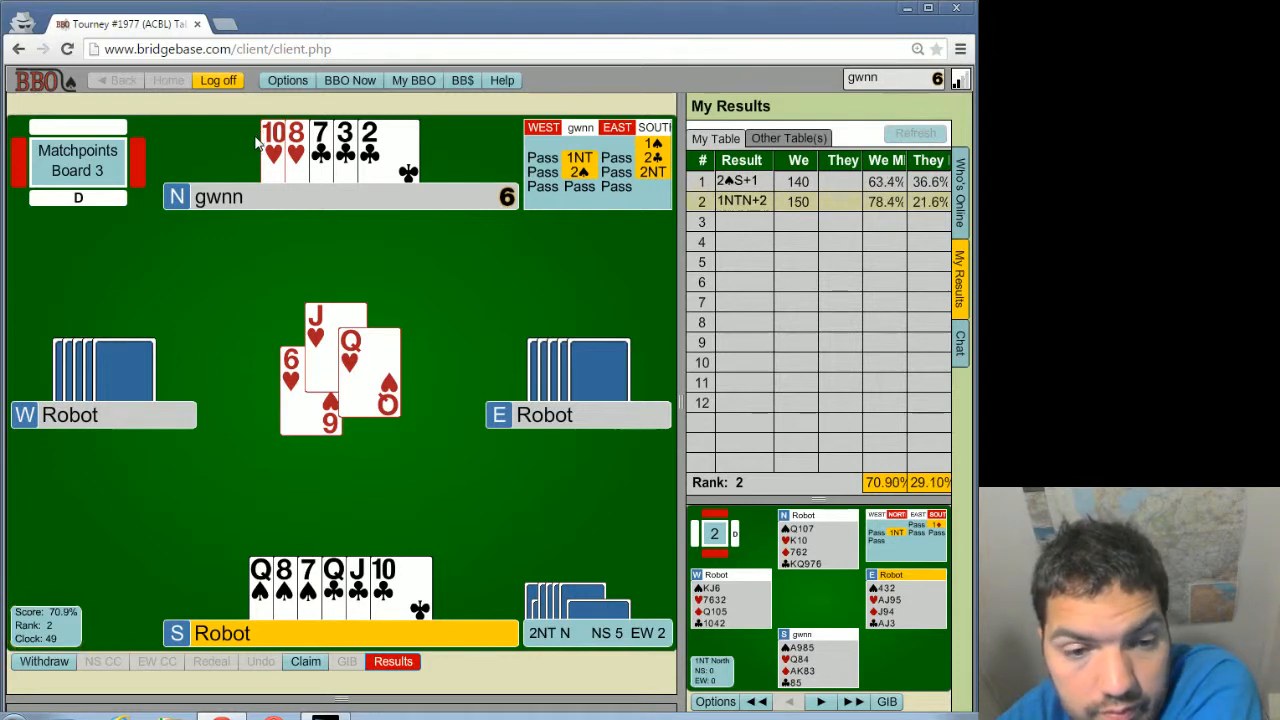
pyautogui.moveTo(236, 584)
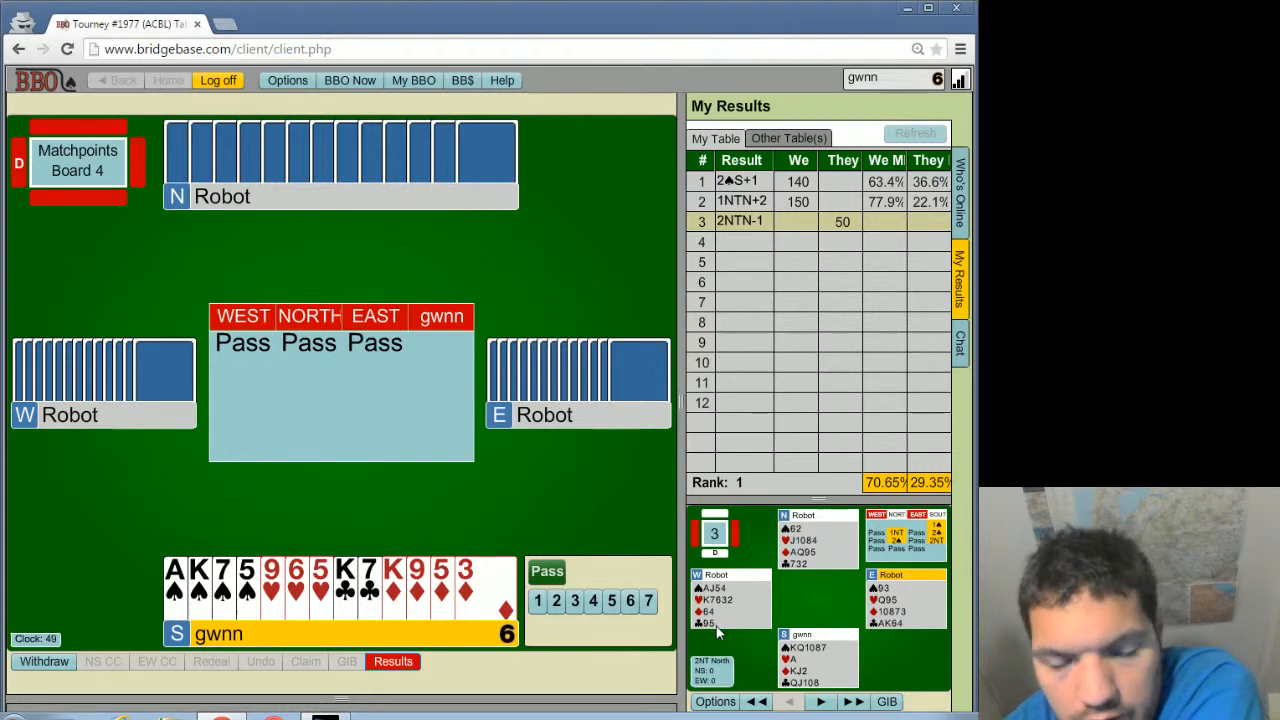
pyautogui.moveTo(498, 500)
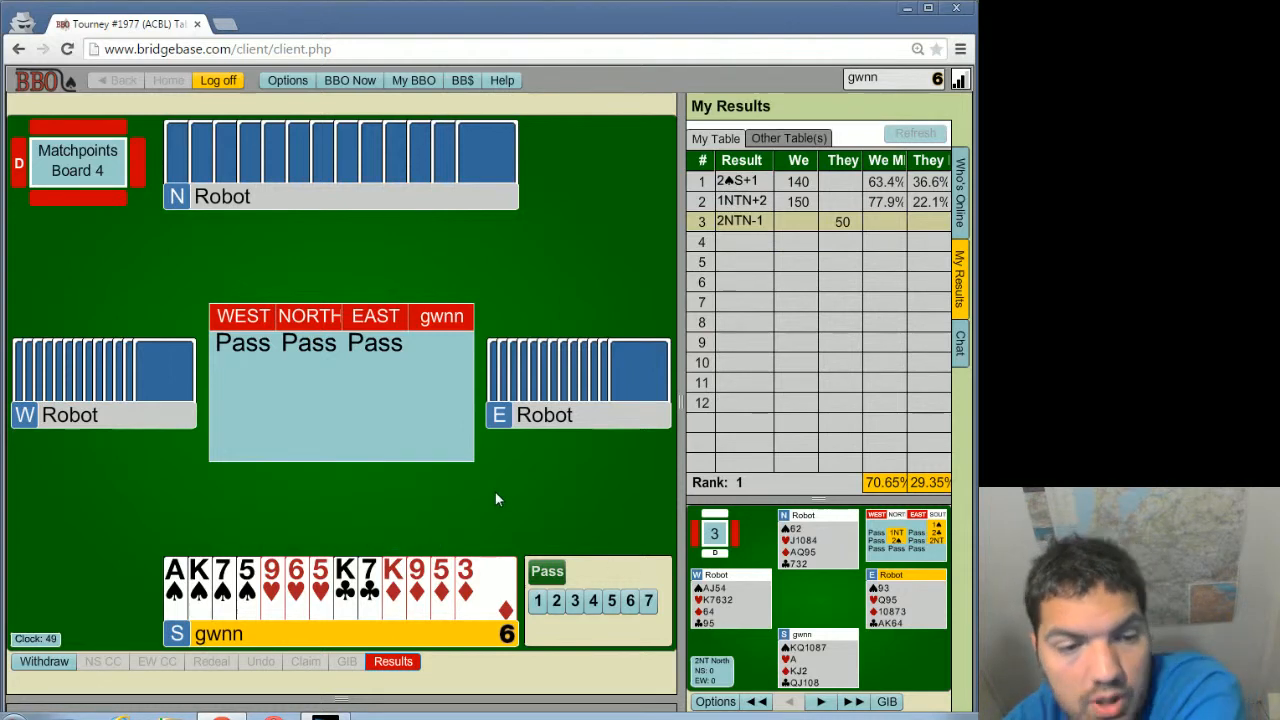
pyautogui.moveTo(520, 472)
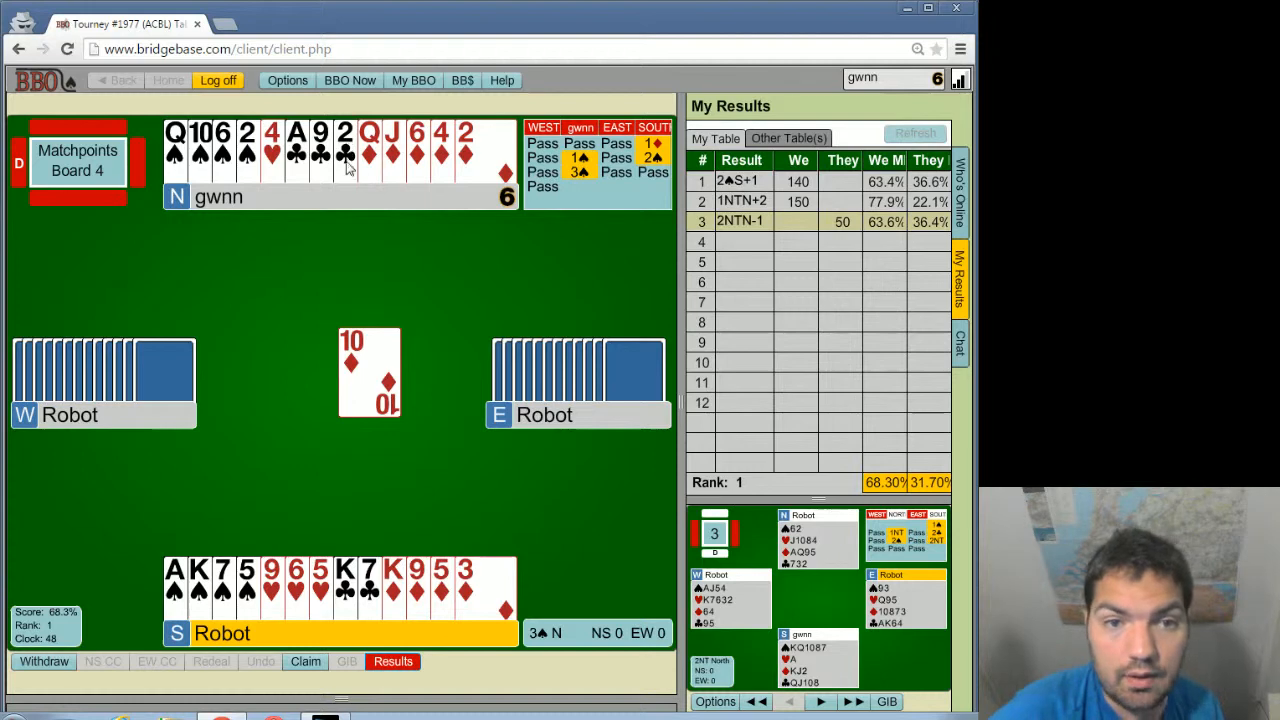
pyautogui.moveTo(74, 478)
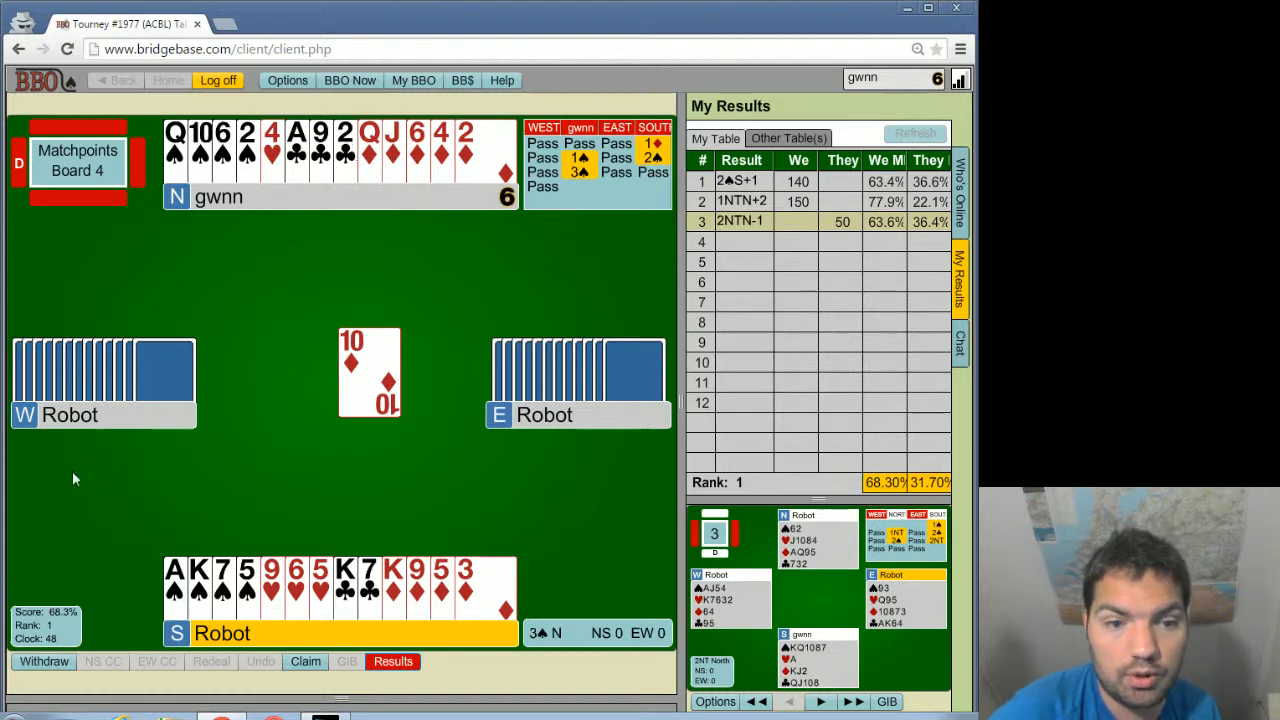
# - Play the diamond lead and following tricks of 3♠ on board 4, winning the club with dummy's king
pyautogui.click(464, 584)
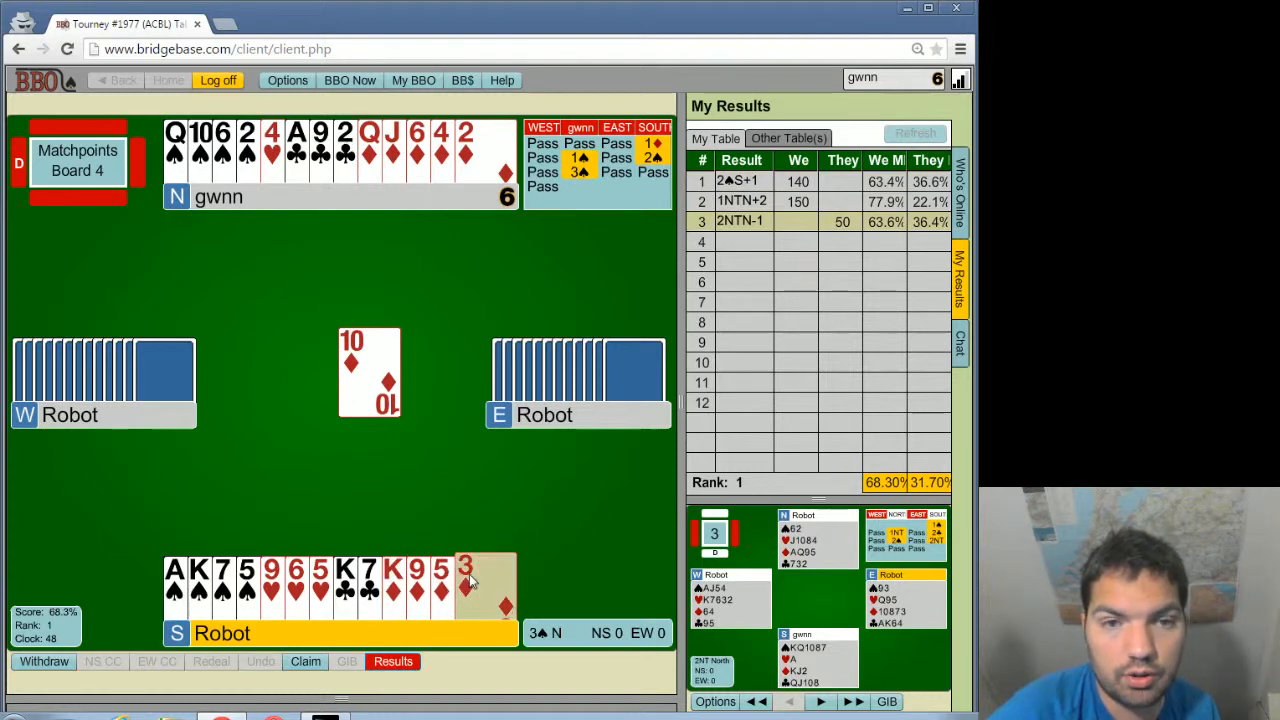
pyautogui.click(466, 570)
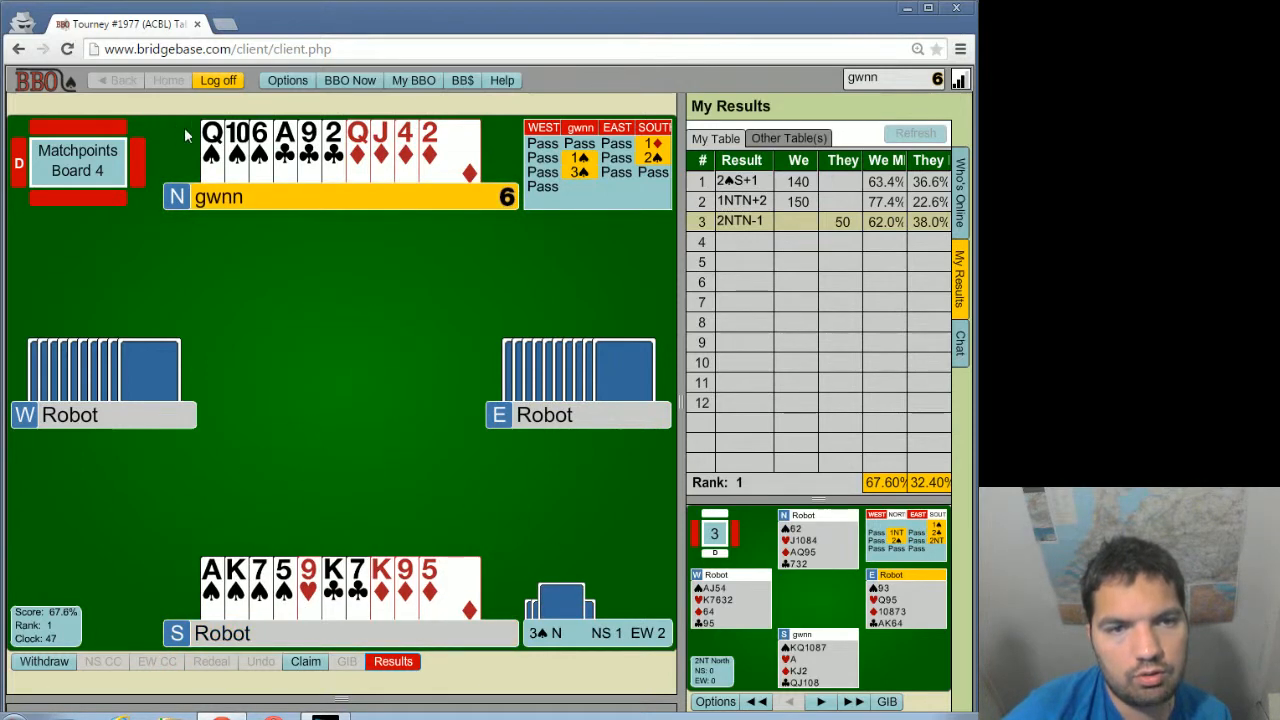
pyautogui.click(210, 150)
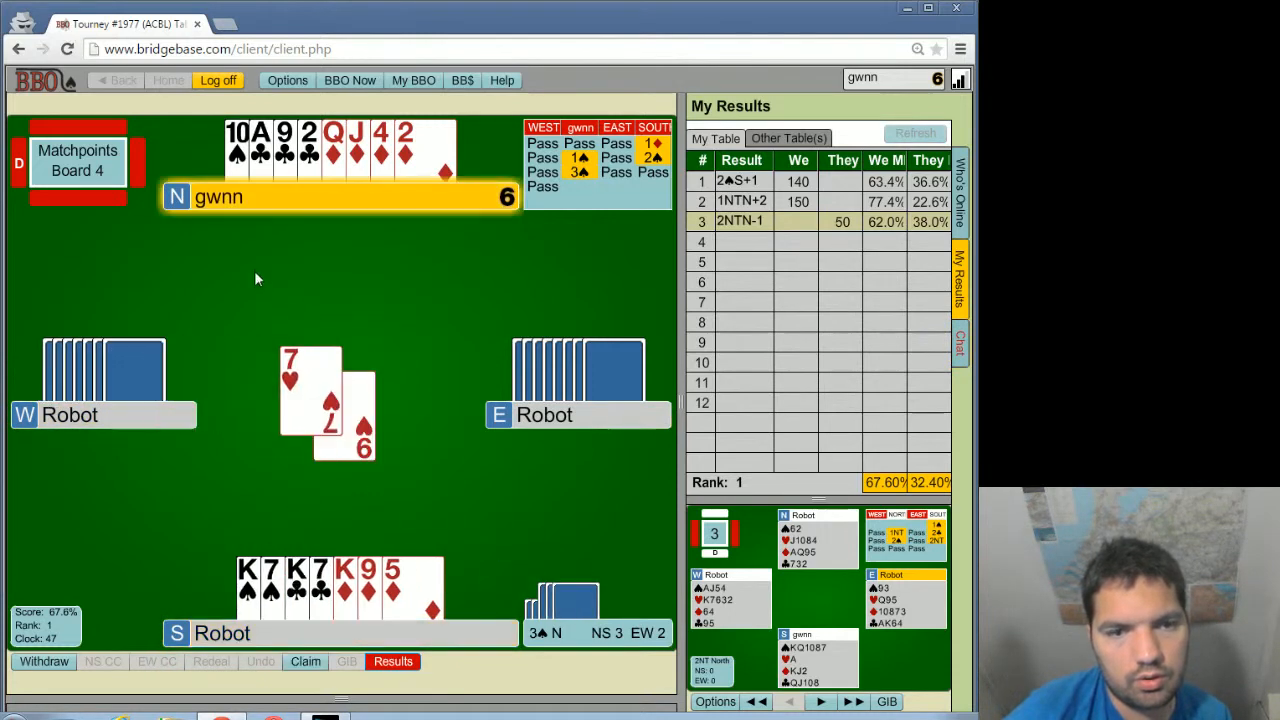
pyautogui.click(252, 150)
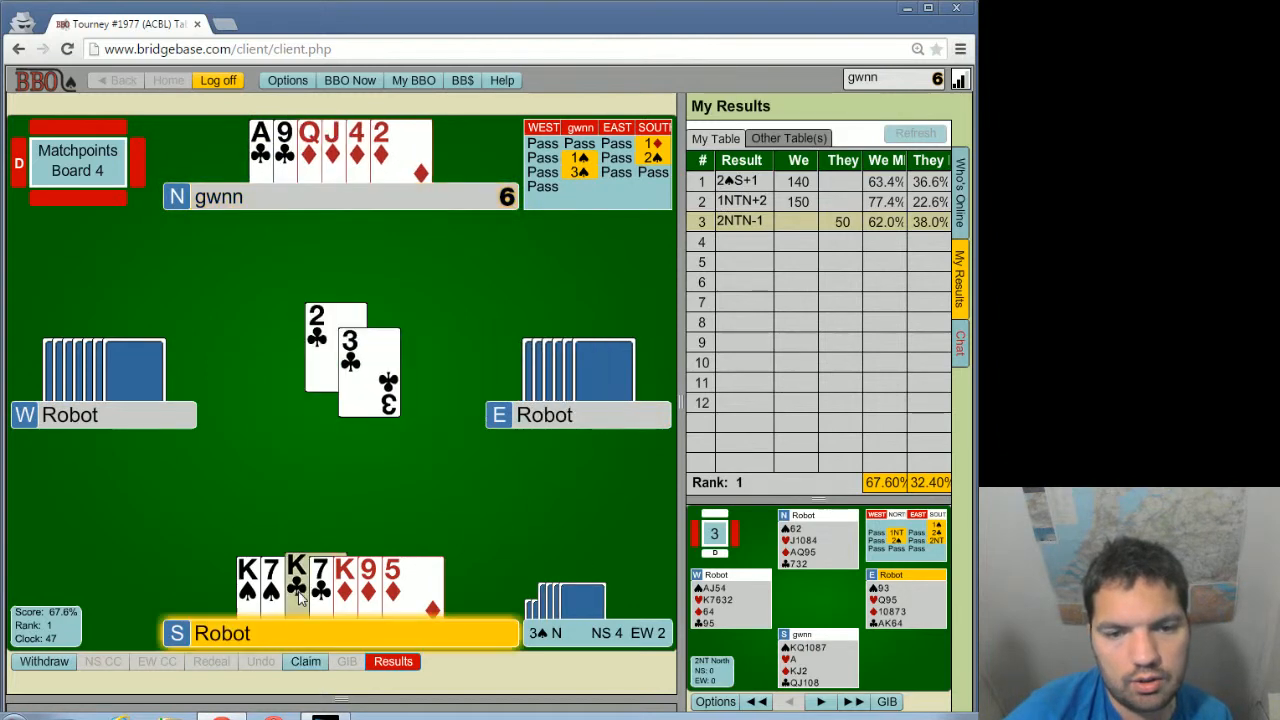
pyautogui.click(296, 584)
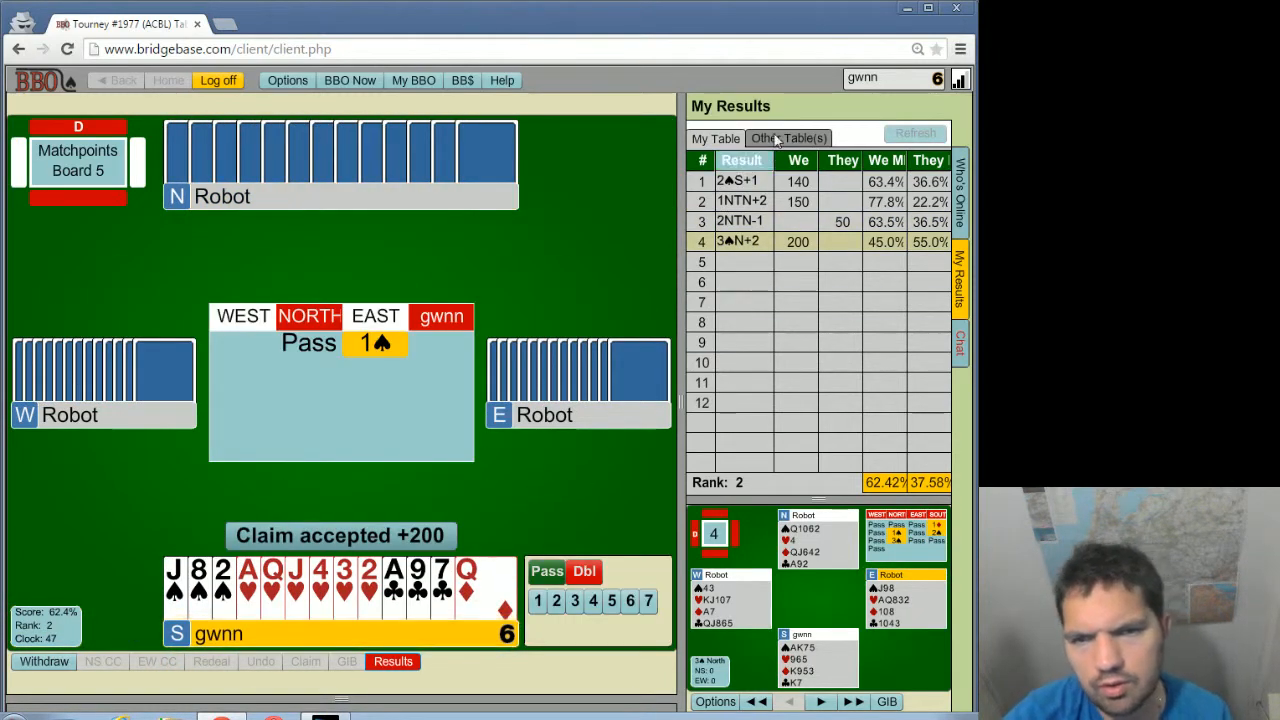
# - Show other tables' results for board 4, check a player's profile, then start a two-level bid on board 5
pyautogui.click(788, 138)
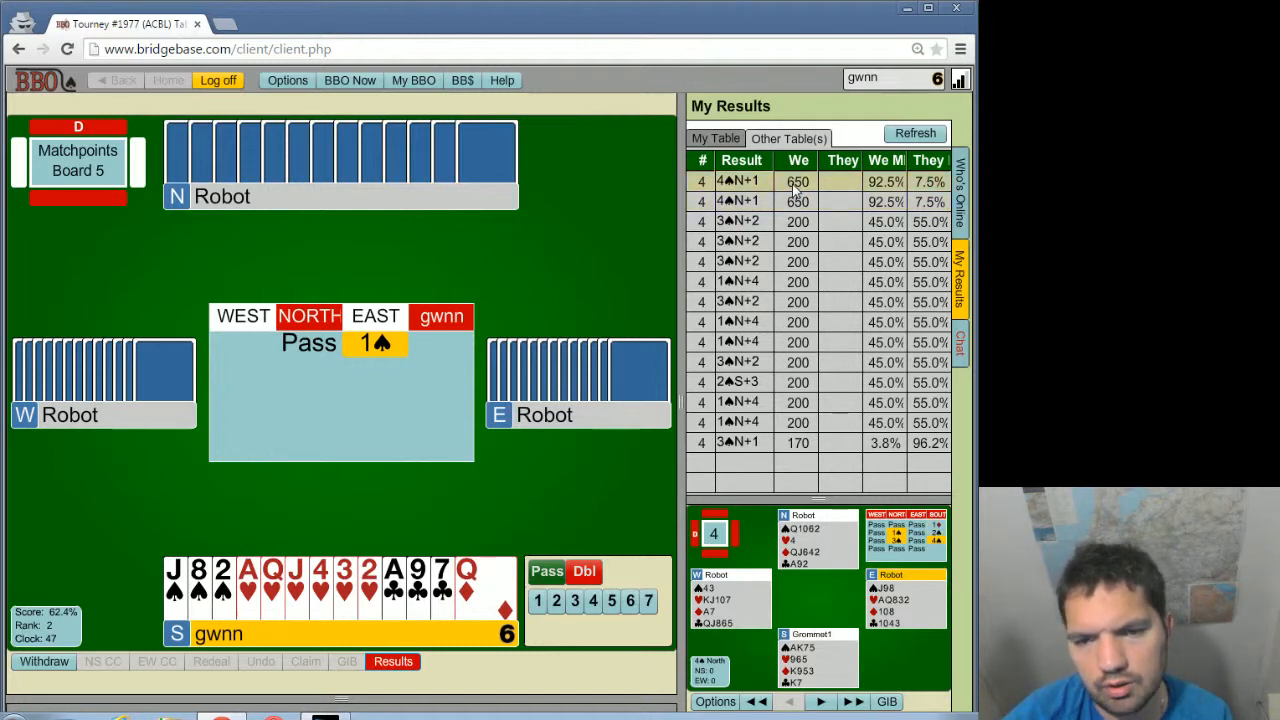
pyautogui.click(810, 634)
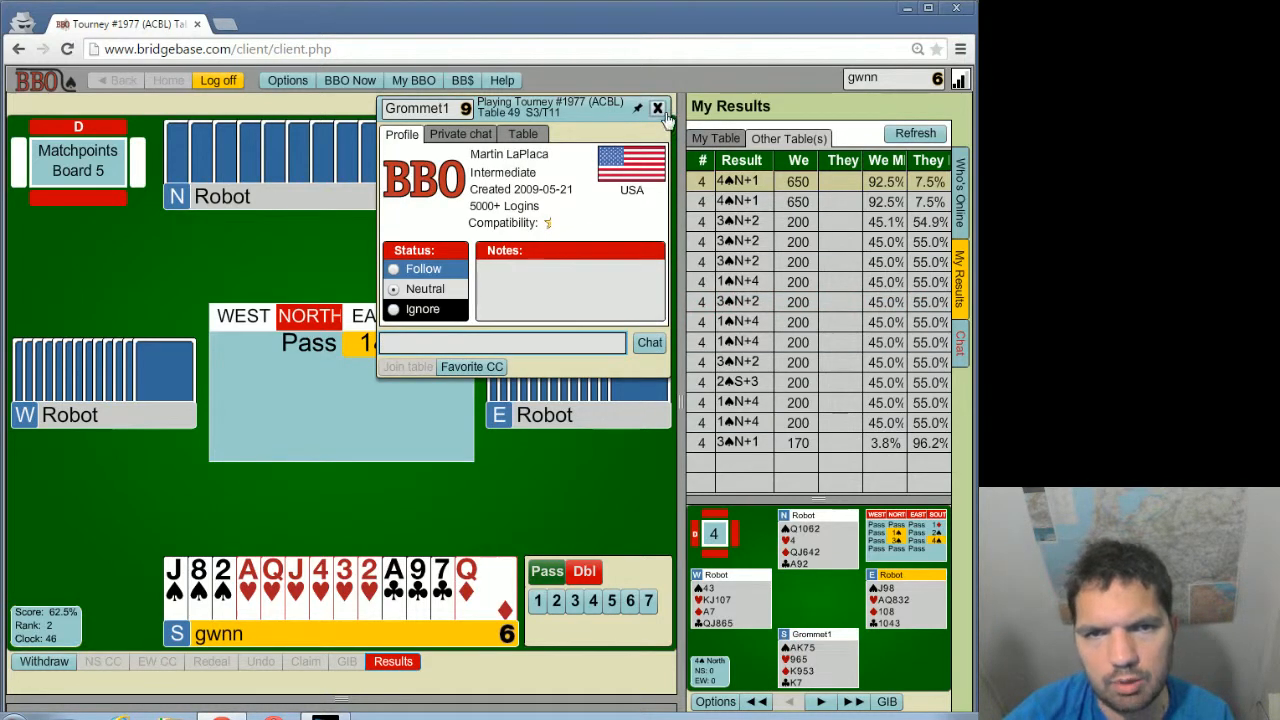
pyautogui.click(656, 108)
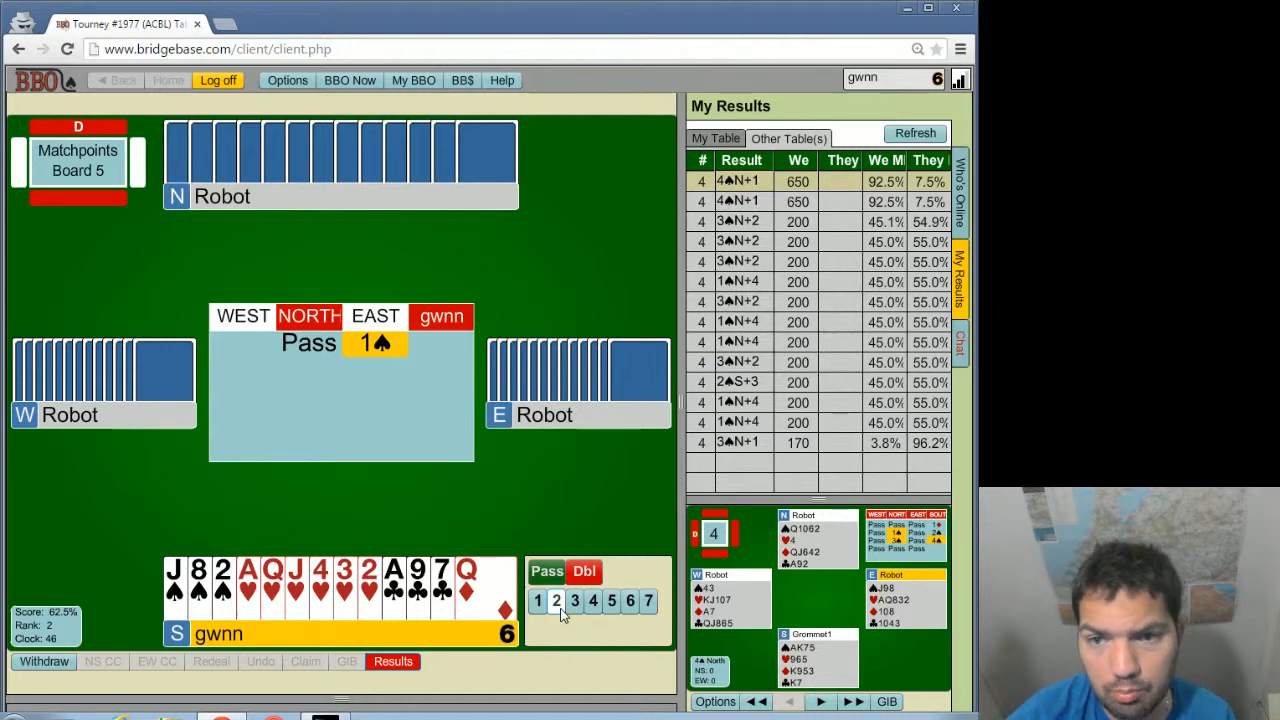
pyautogui.click(556, 600)
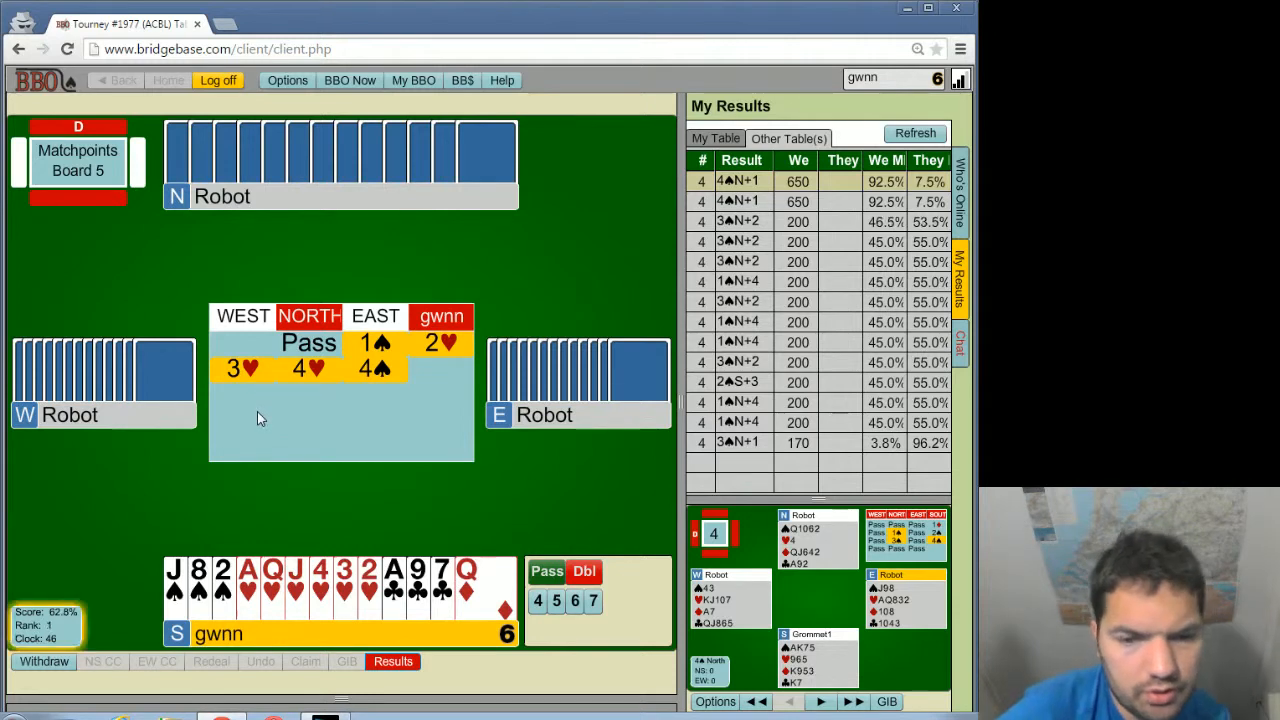
pyautogui.moveTo(256, 446)
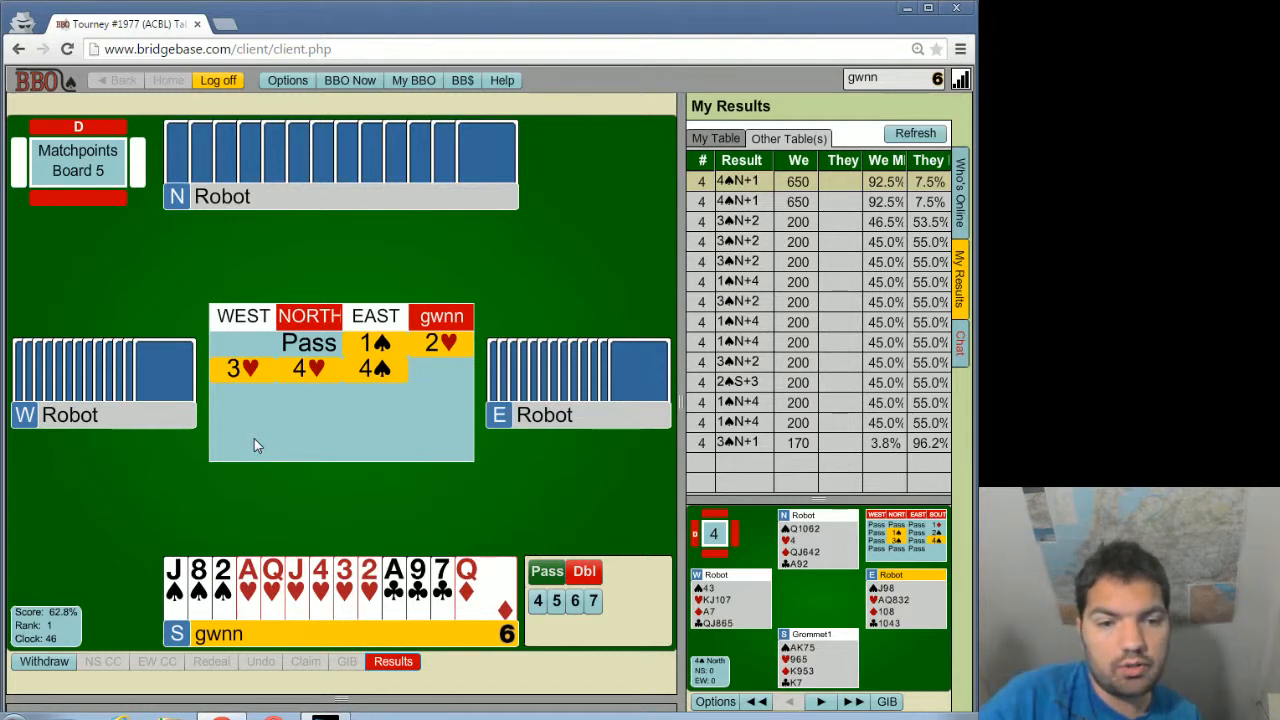
pyautogui.moveTo(436, 388)
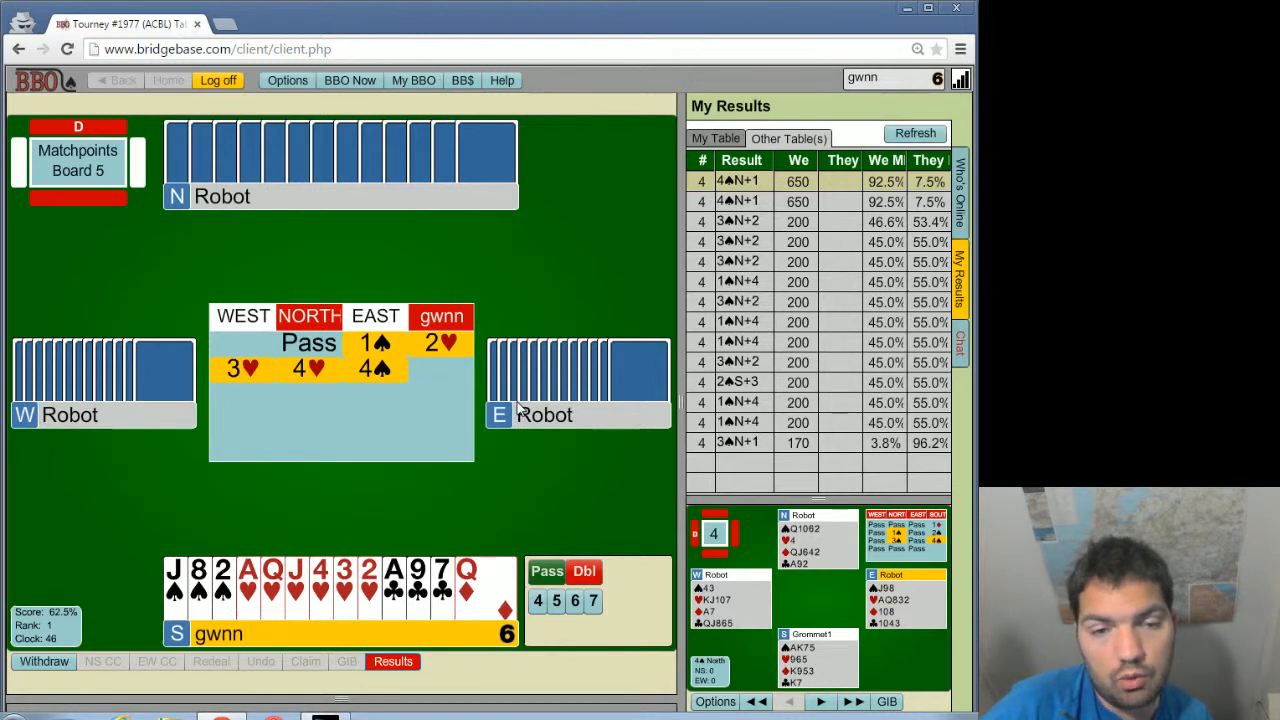
pyautogui.moveTo(420, 530)
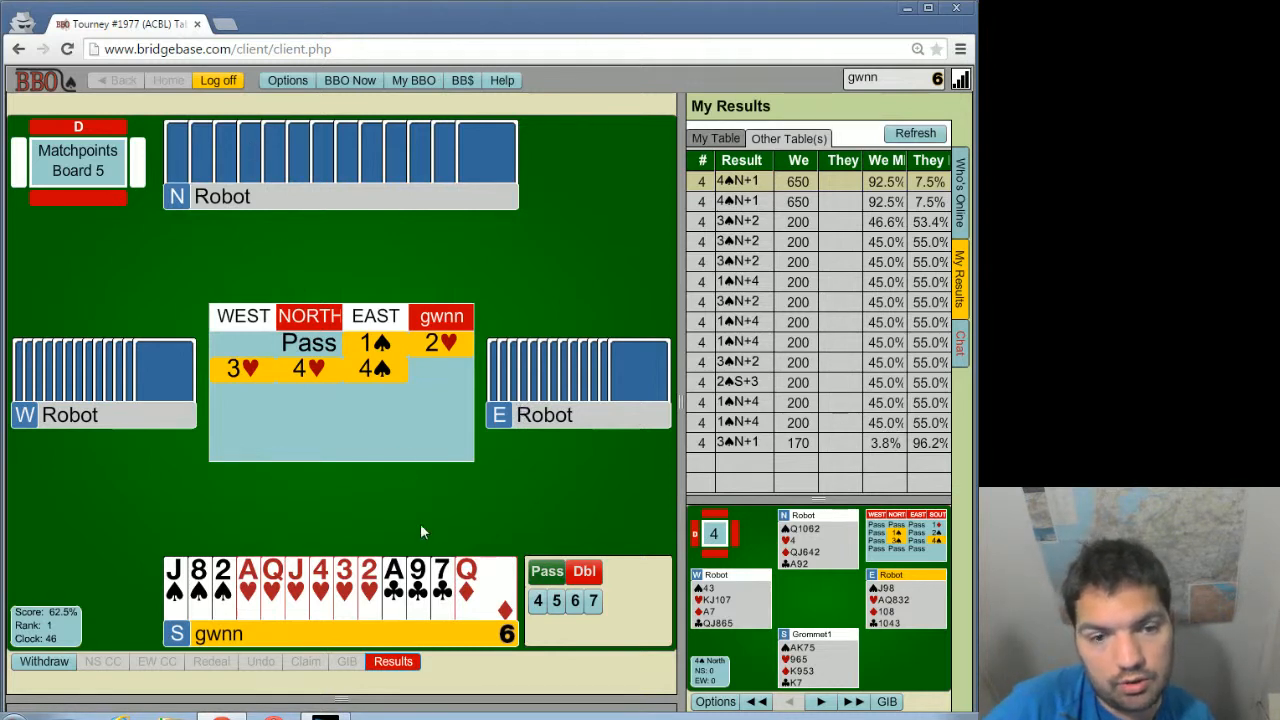
pyautogui.moveTo(436, 556)
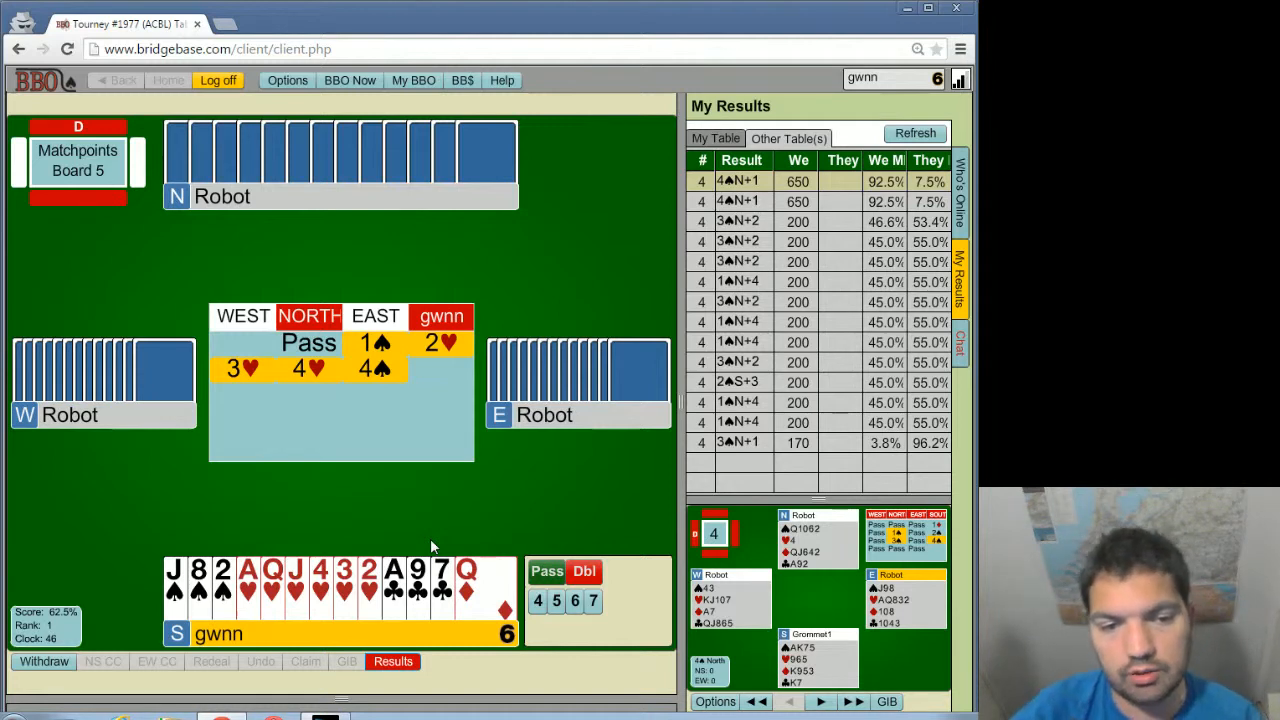
# - Bid 5♥ over East's 4♠ on board 5, which the opponents double
pyautogui.click(556, 600)
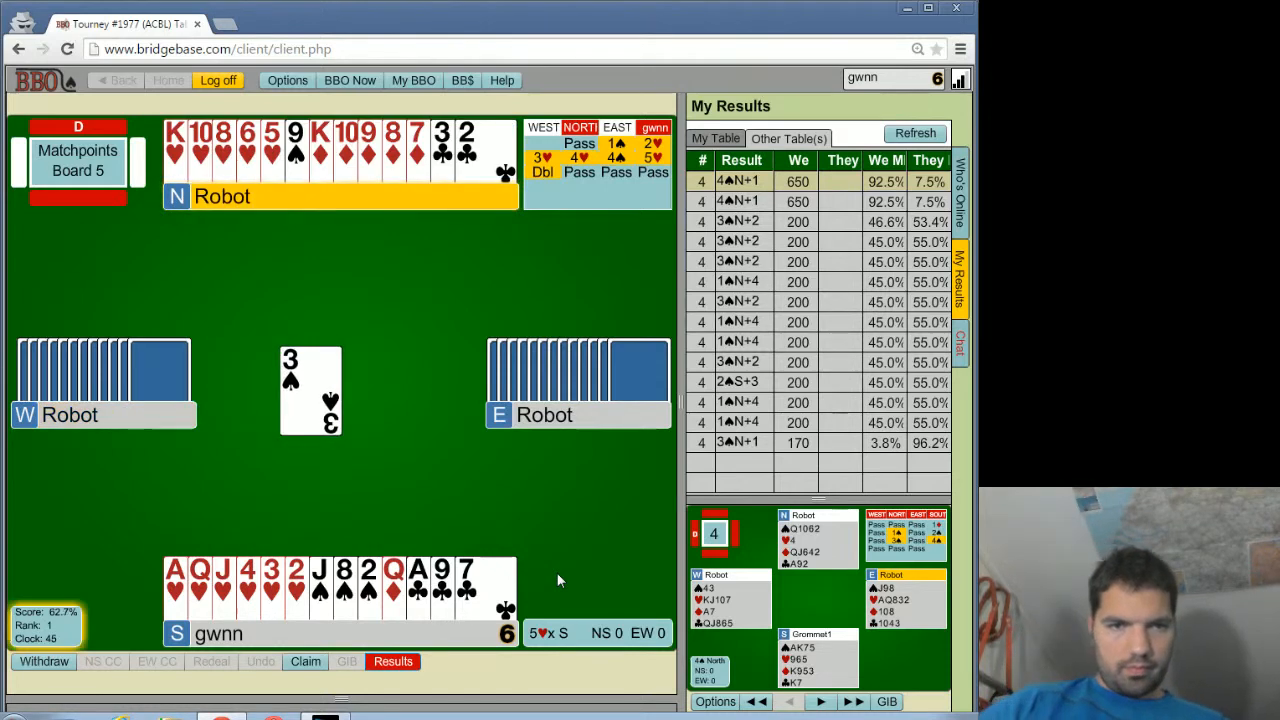
pyautogui.moveTo(568, 564)
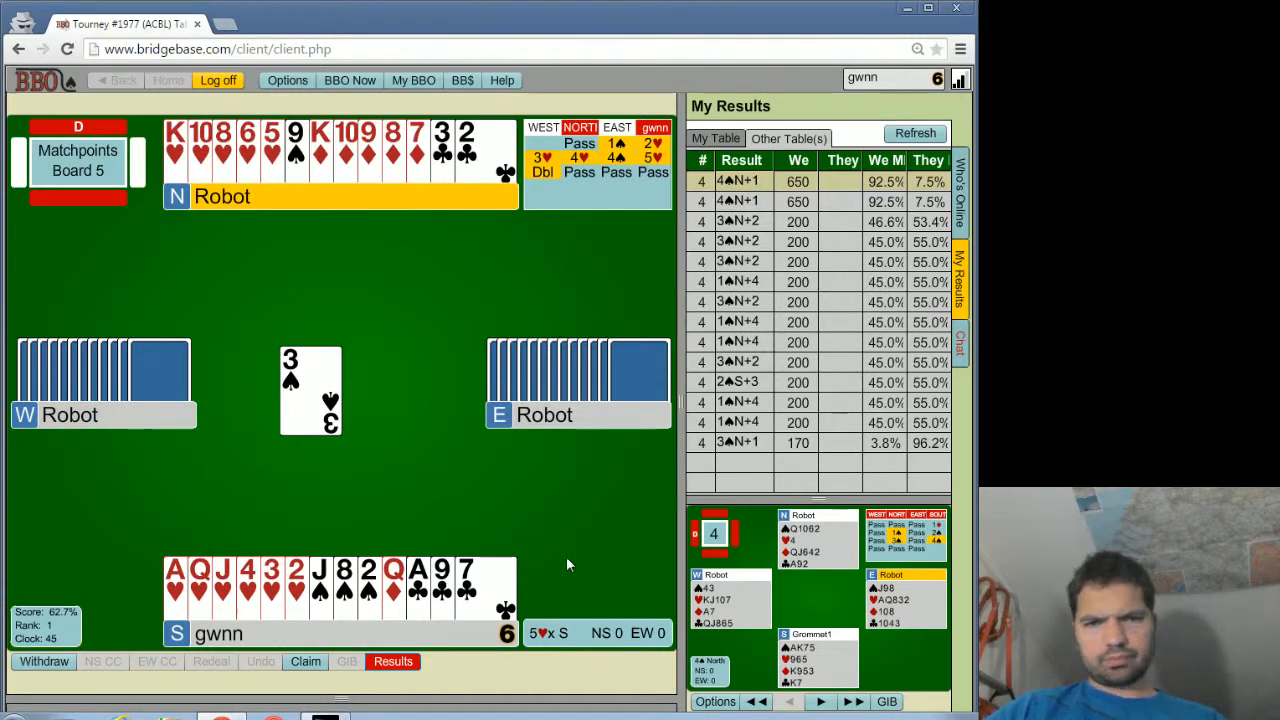
pyautogui.moveTo(450, 464)
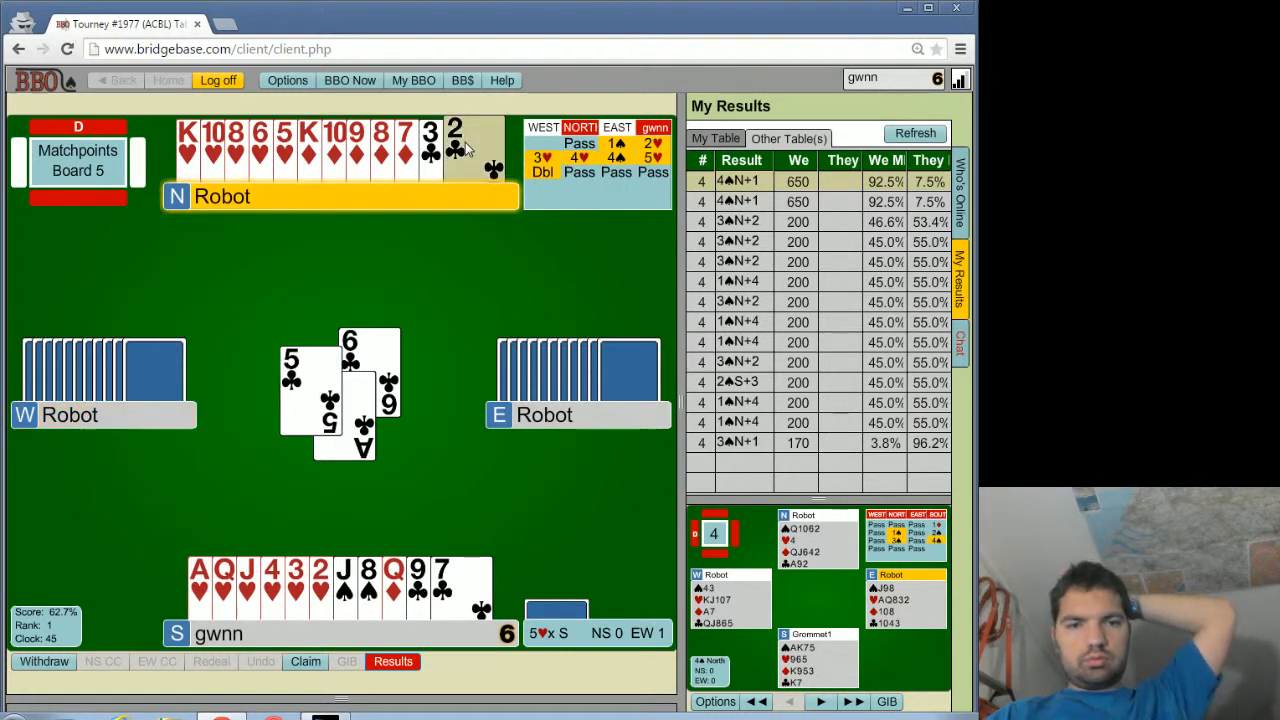
# - Play several tricks of 5♥ doubled on board 5 from dummy and the South hand
pyautogui.click(456, 140)
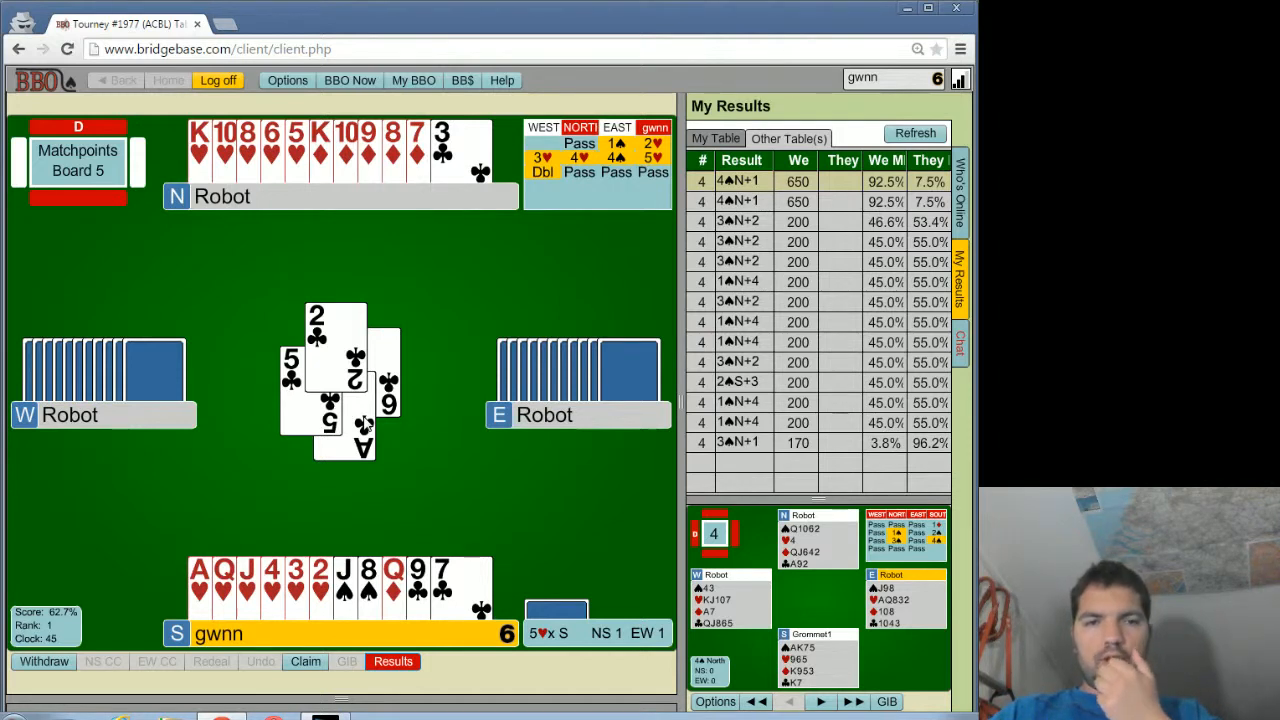
pyautogui.moveTo(318, 164)
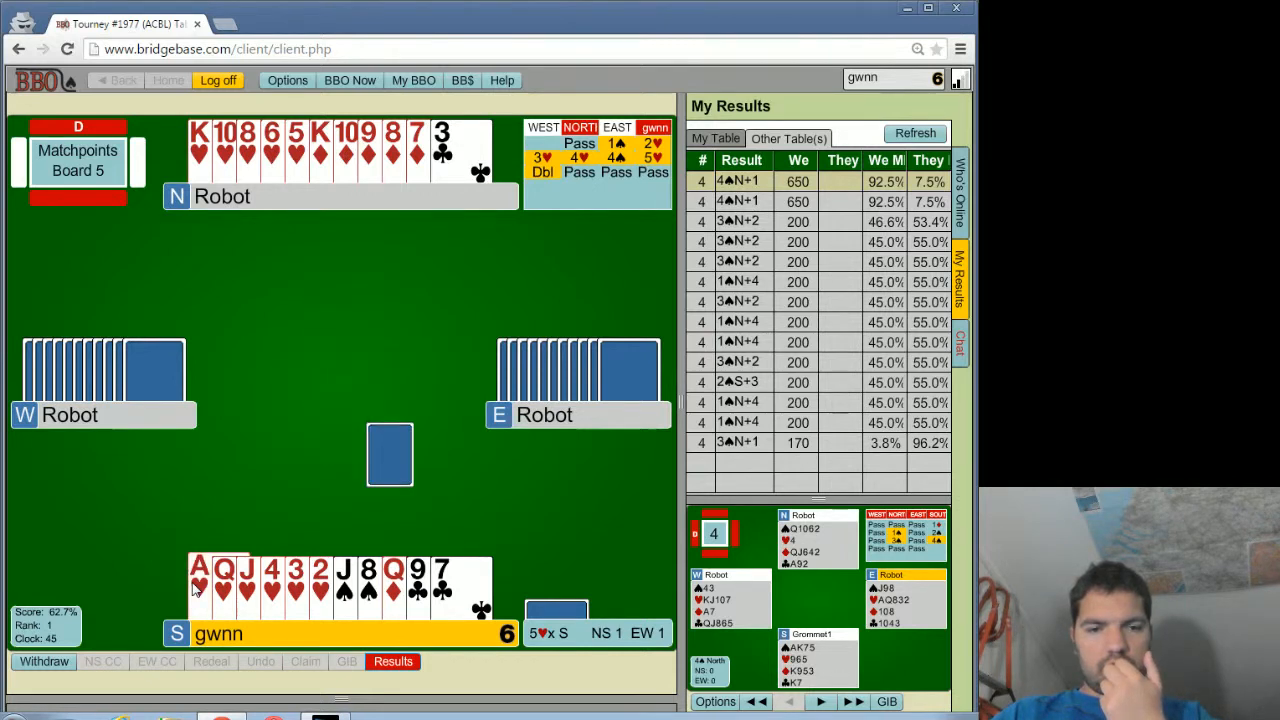
pyautogui.click(200, 588)
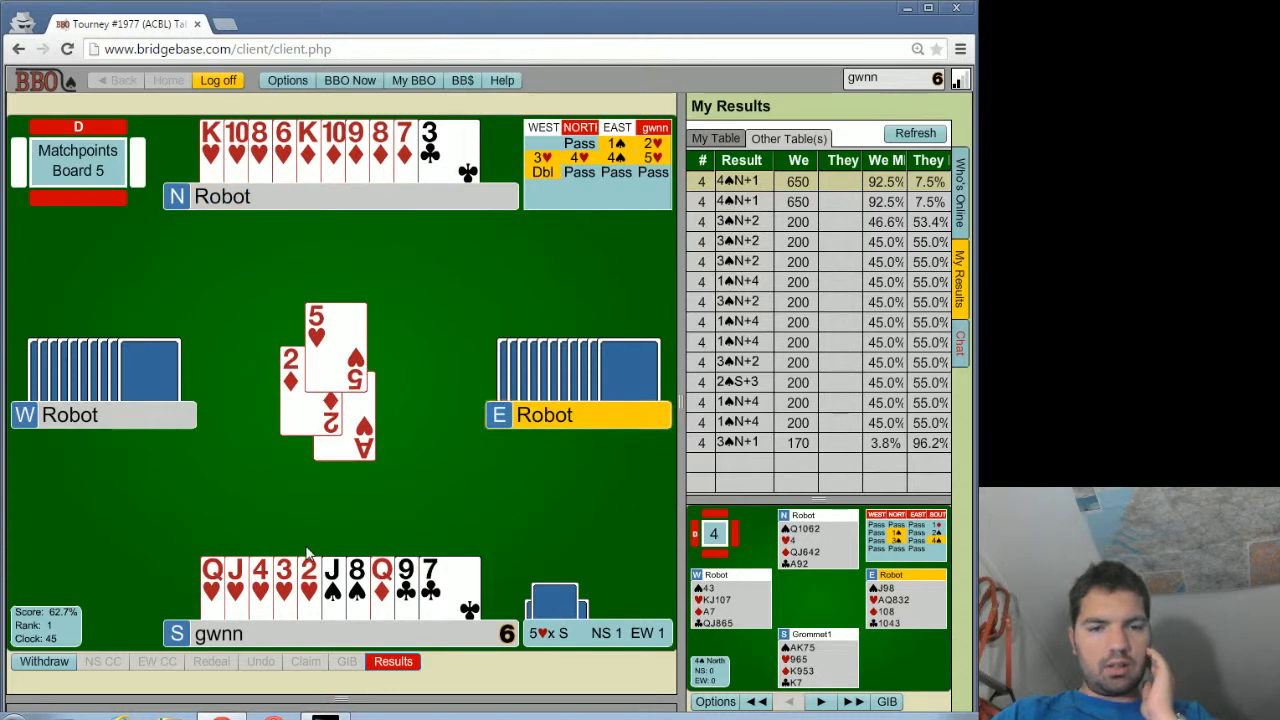
pyautogui.click(308, 584)
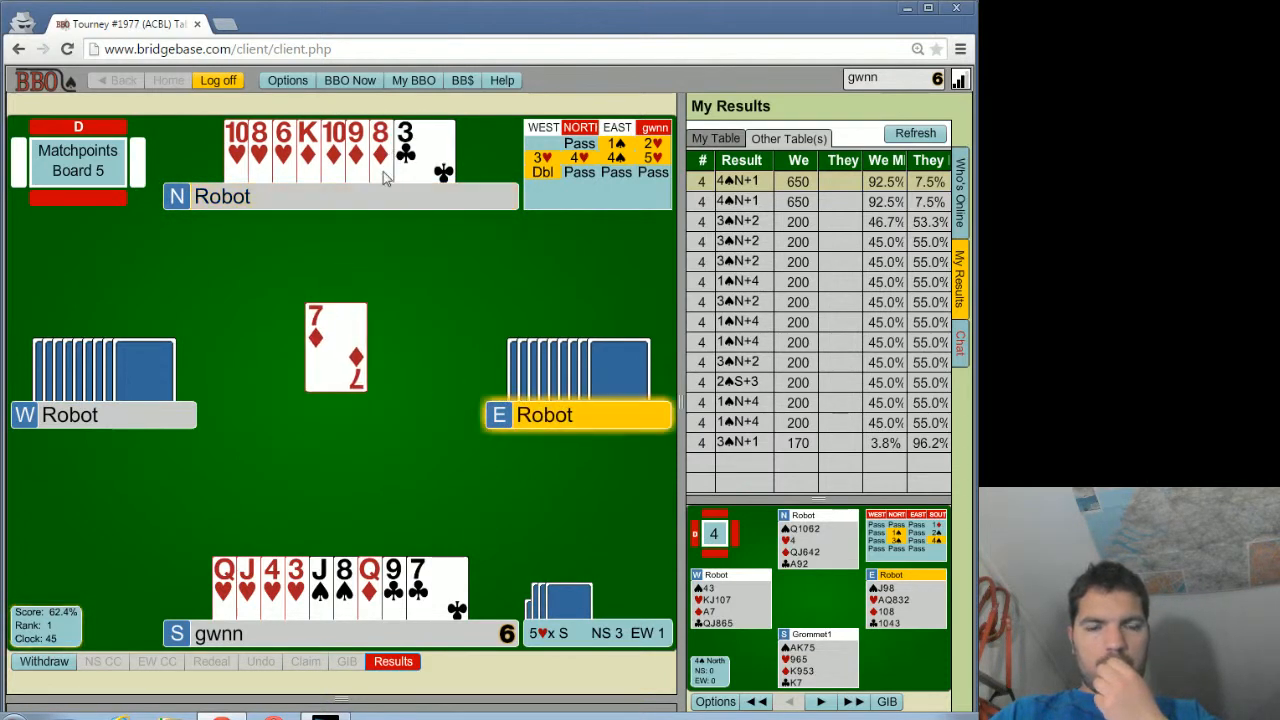
pyautogui.click(368, 588)
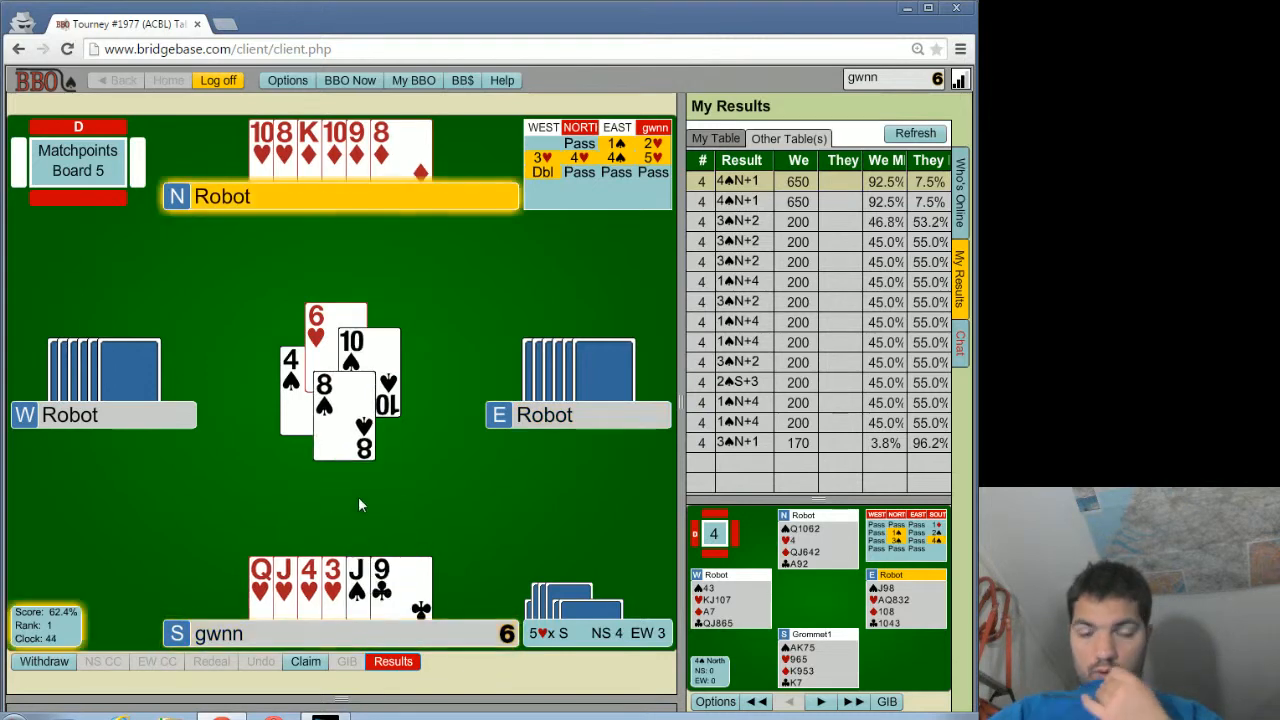
# - Claim down one on board 5 for −200, then show My Table results for boards 1–5
pyautogui.click(304, 660)
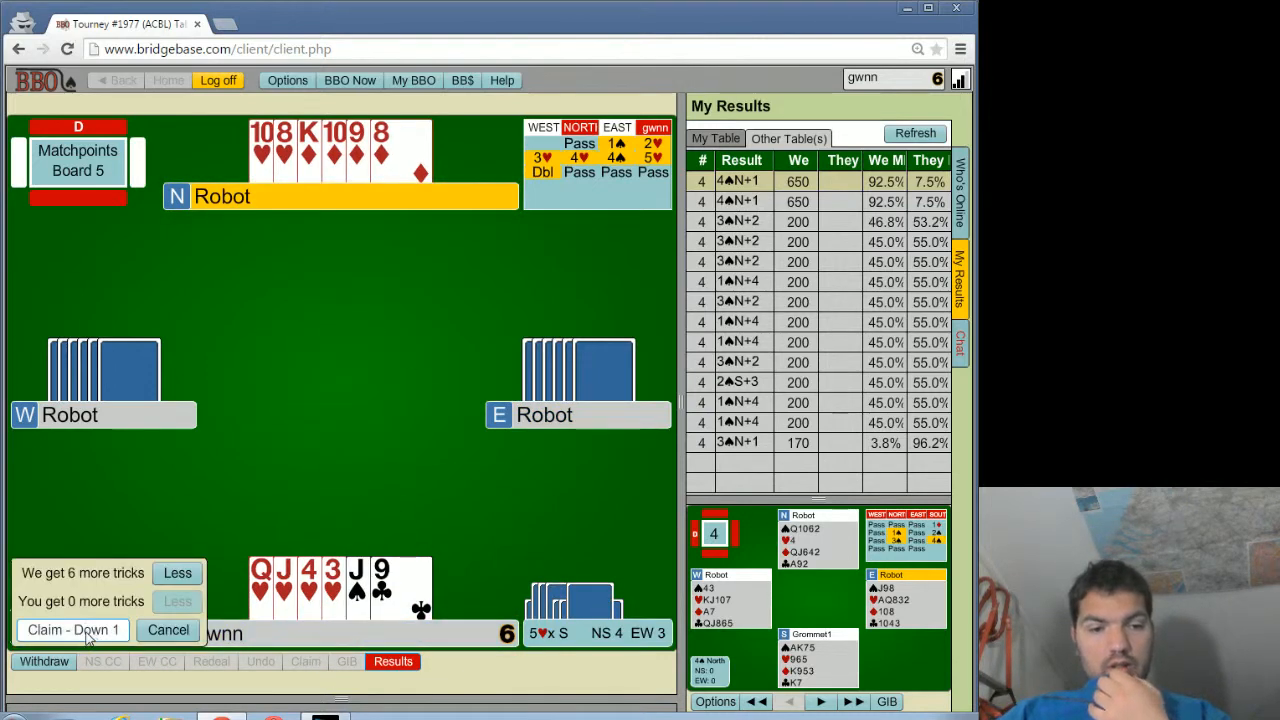
pyautogui.click(68, 630)
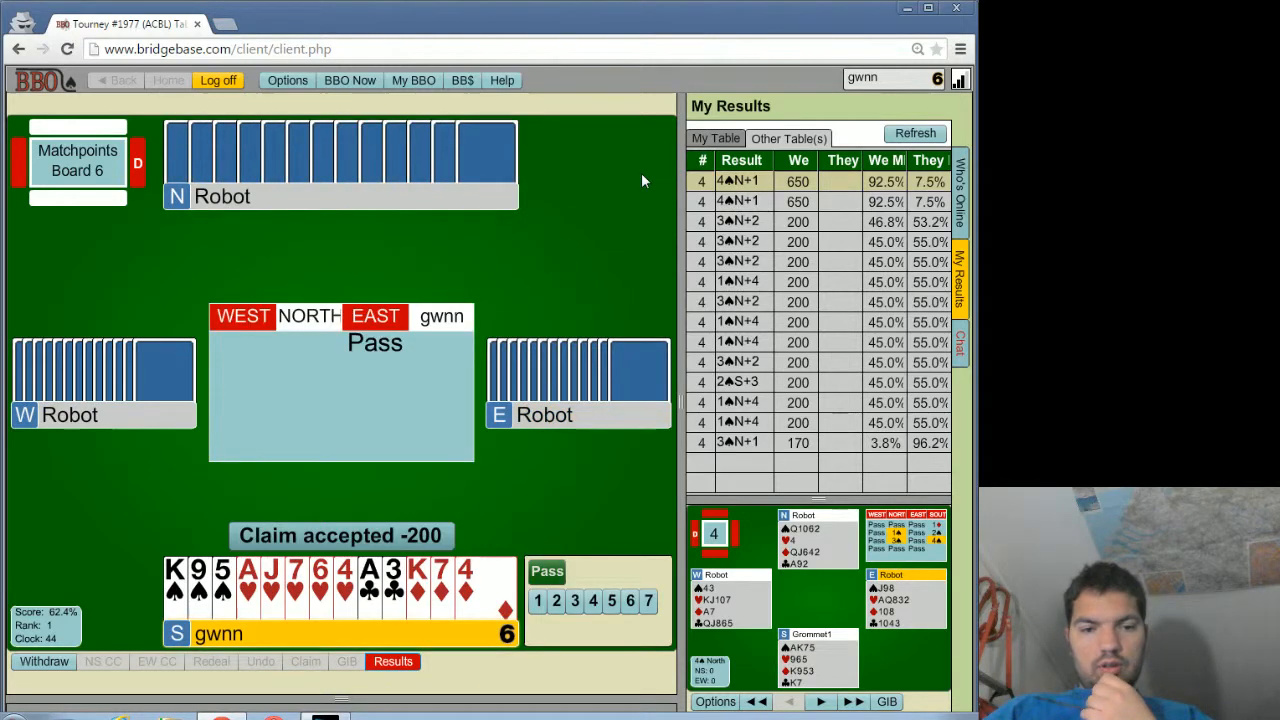
pyautogui.click(914, 132)
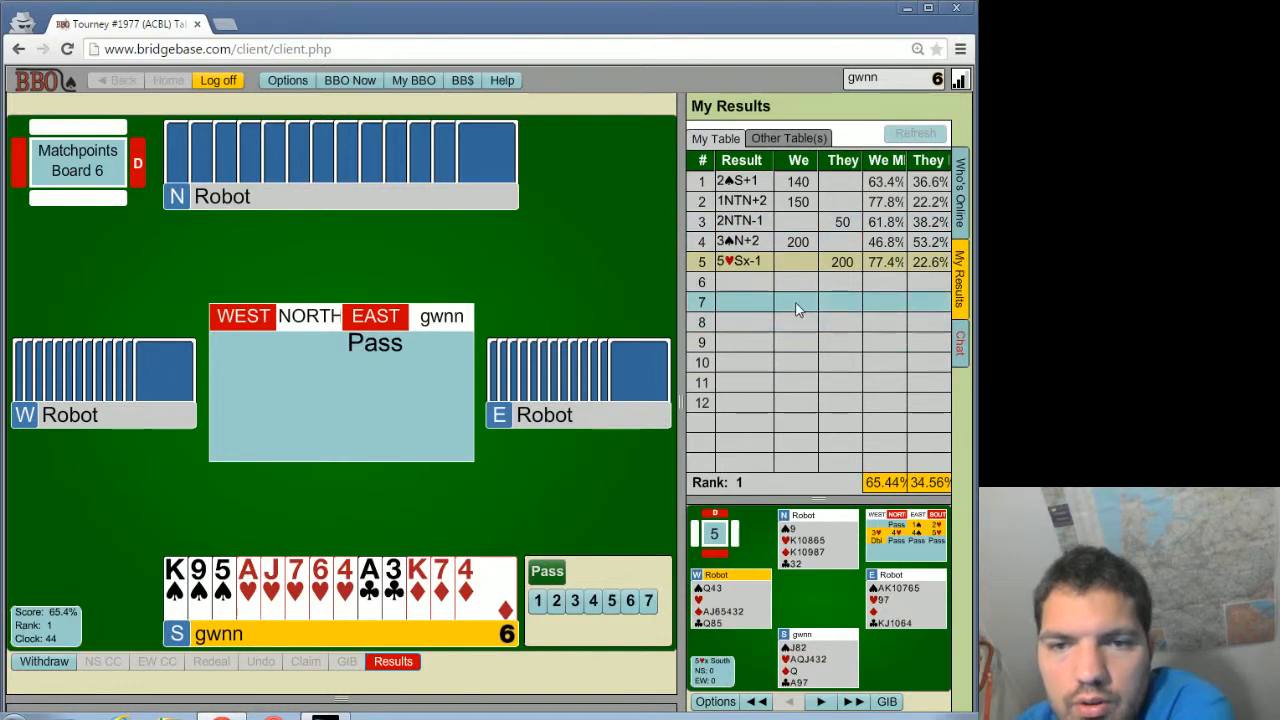
# - List every other table's score on board 5 alongside my down-one result
pyautogui.click(788, 138)
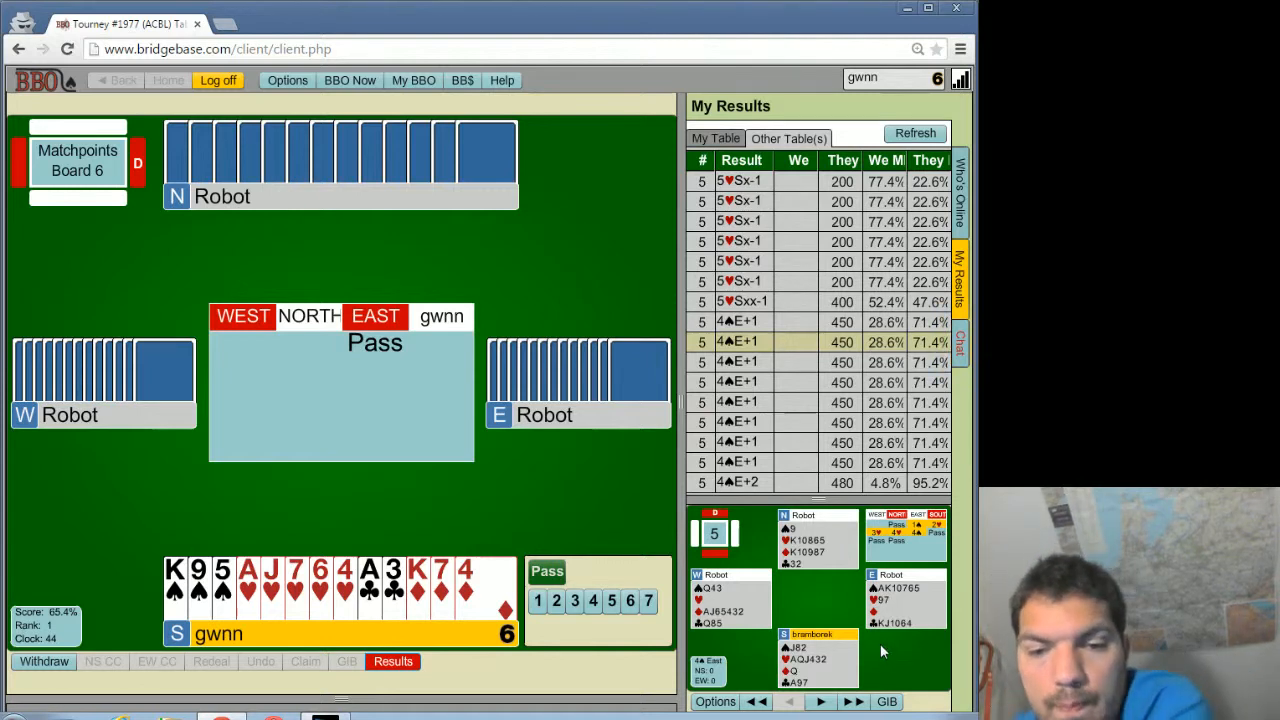
pyautogui.moveTo(744, 618)
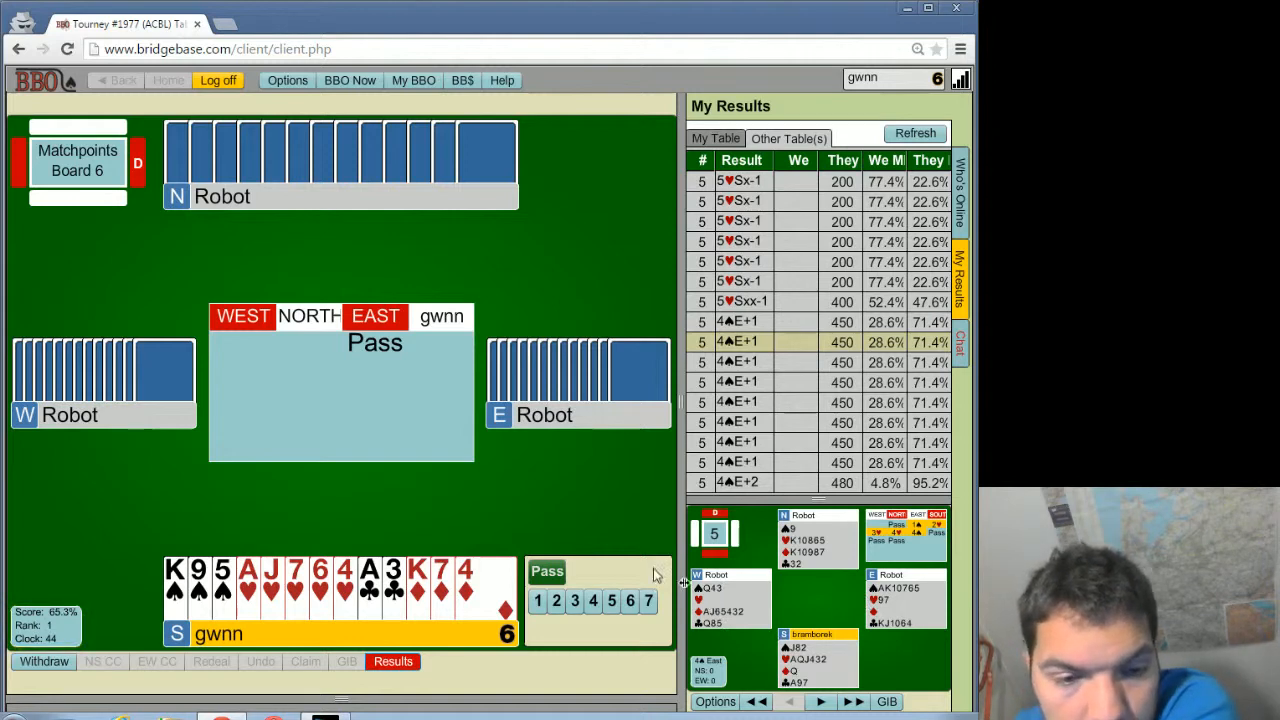
pyautogui.moveTo(560, 532)
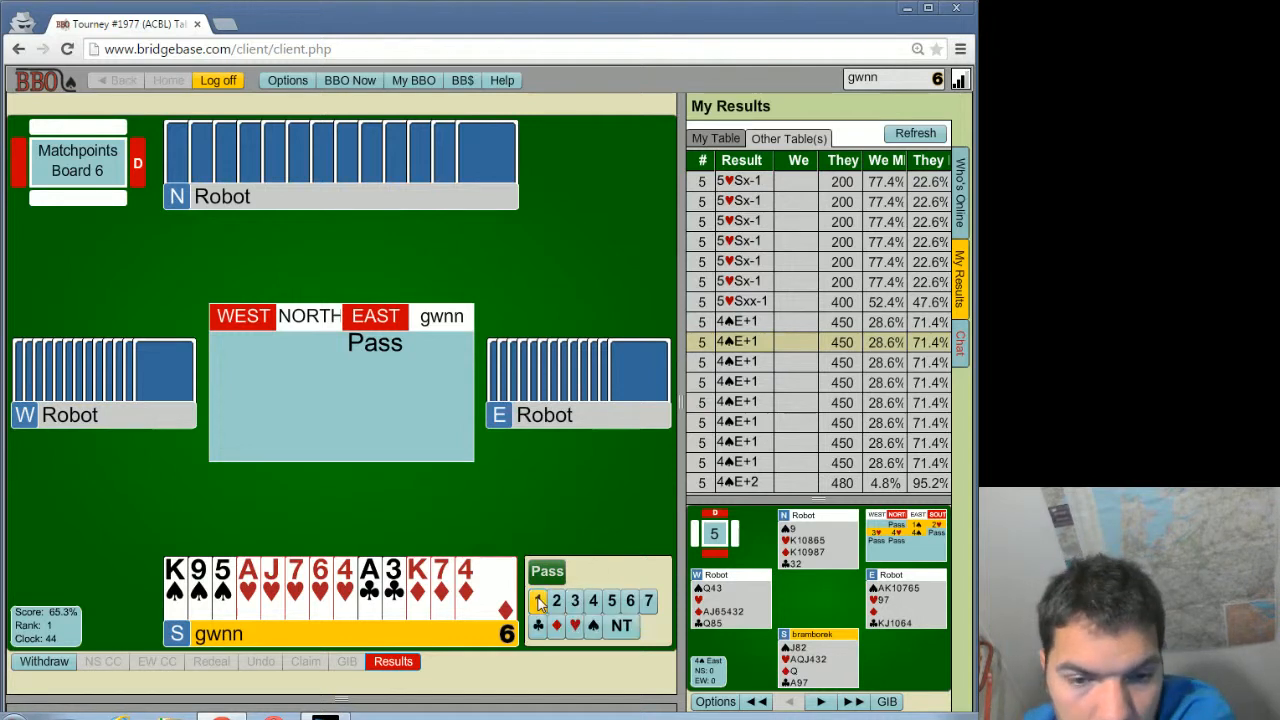
# - Bid 1NT on board 6, then pass over West's 3♦ so West declares
pyautogui.click(538, 600)
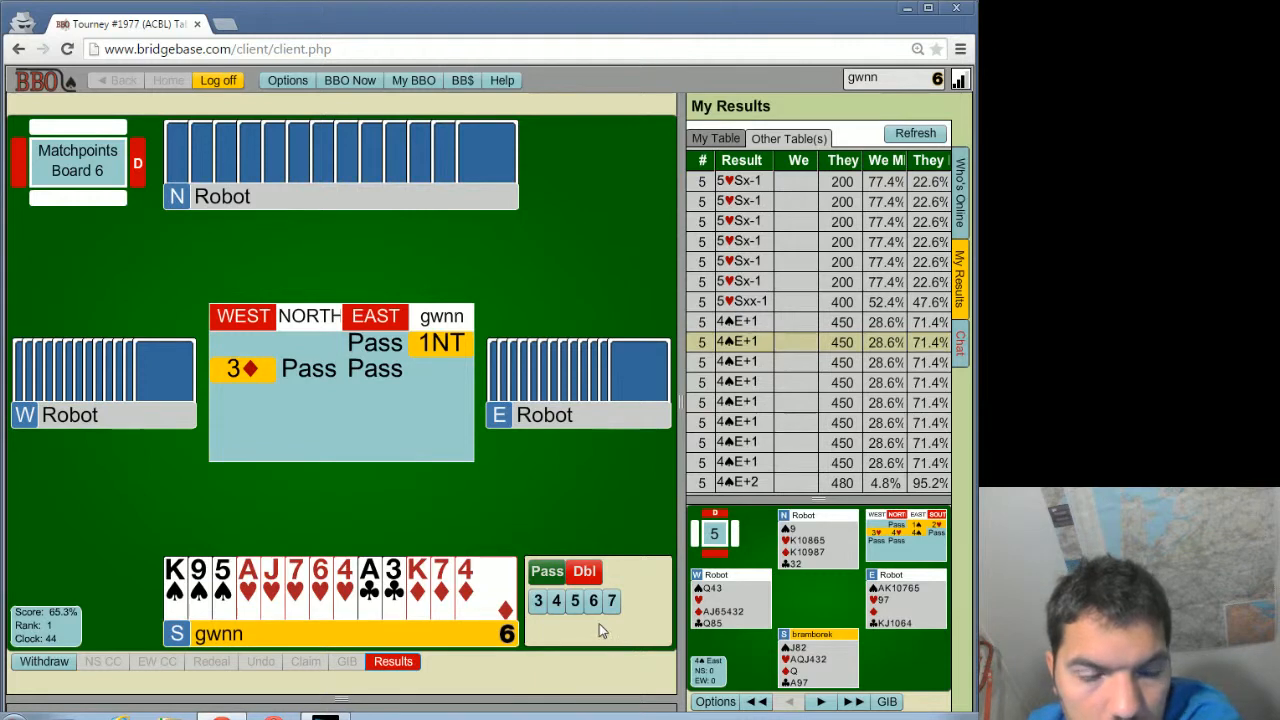
pyautogui.moveTo(248, 368)
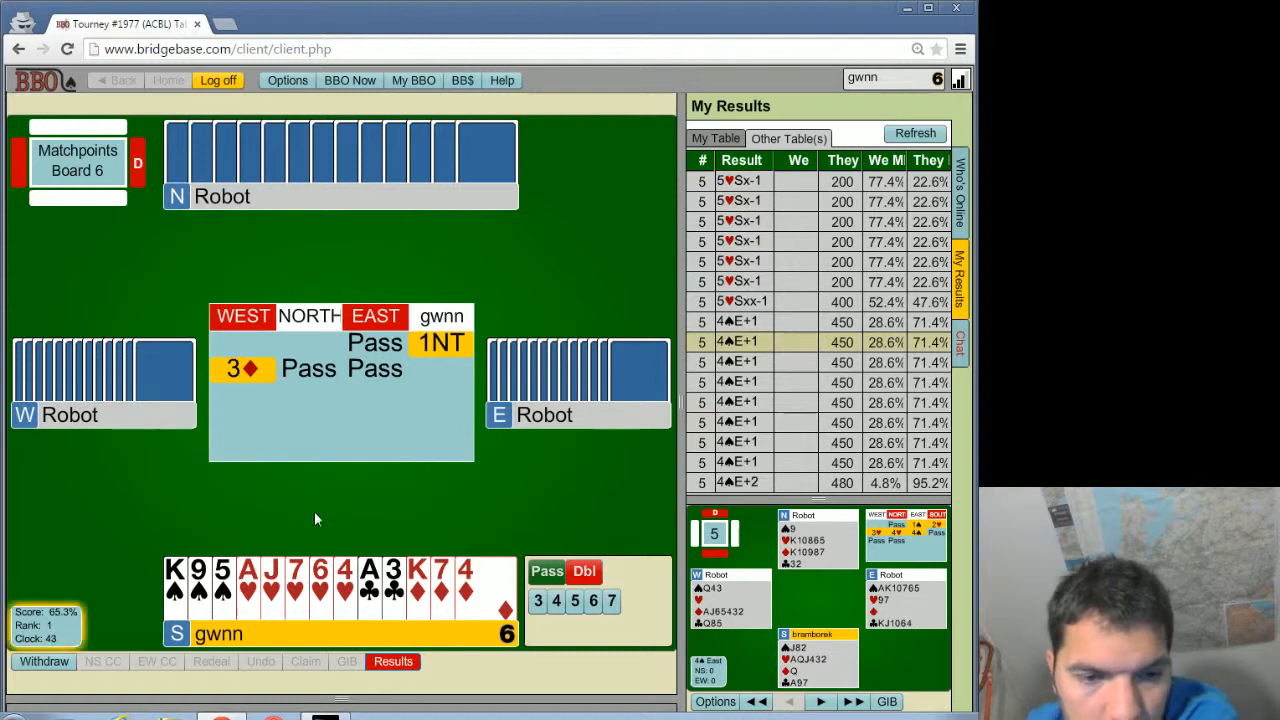
pyautogui.click(546, 572)
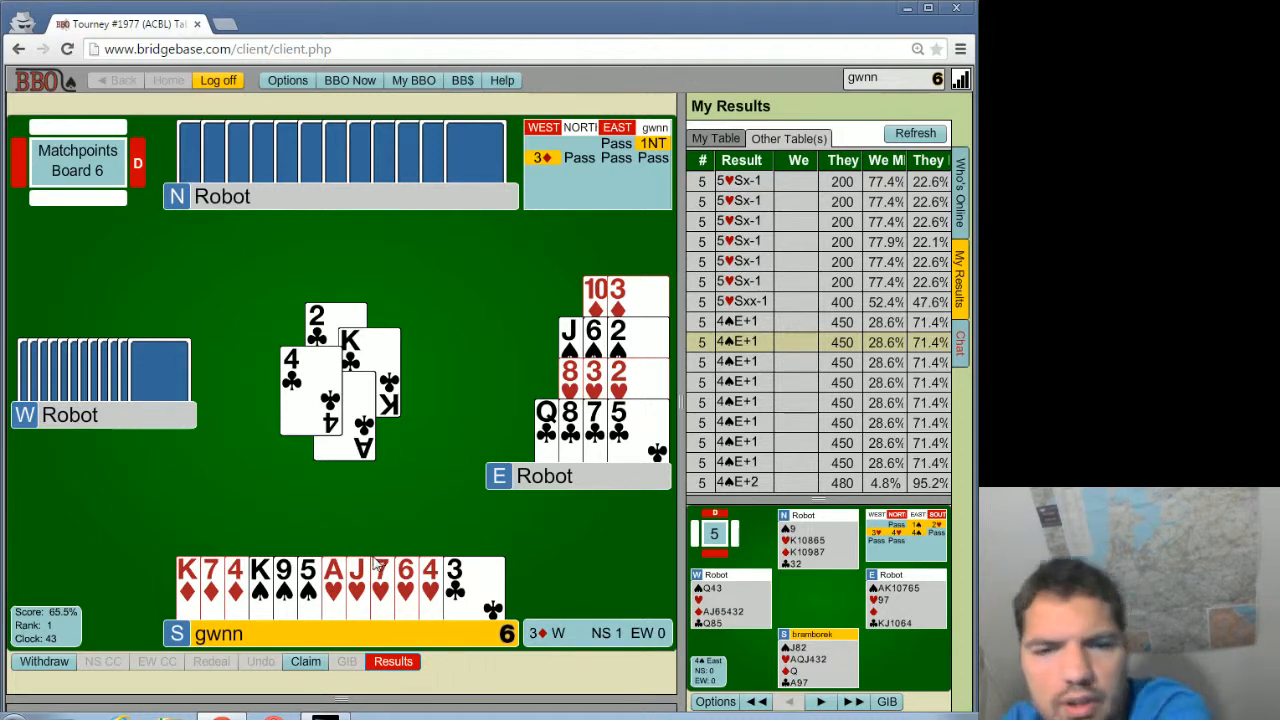
pyautogui.moveTo(380, 544)
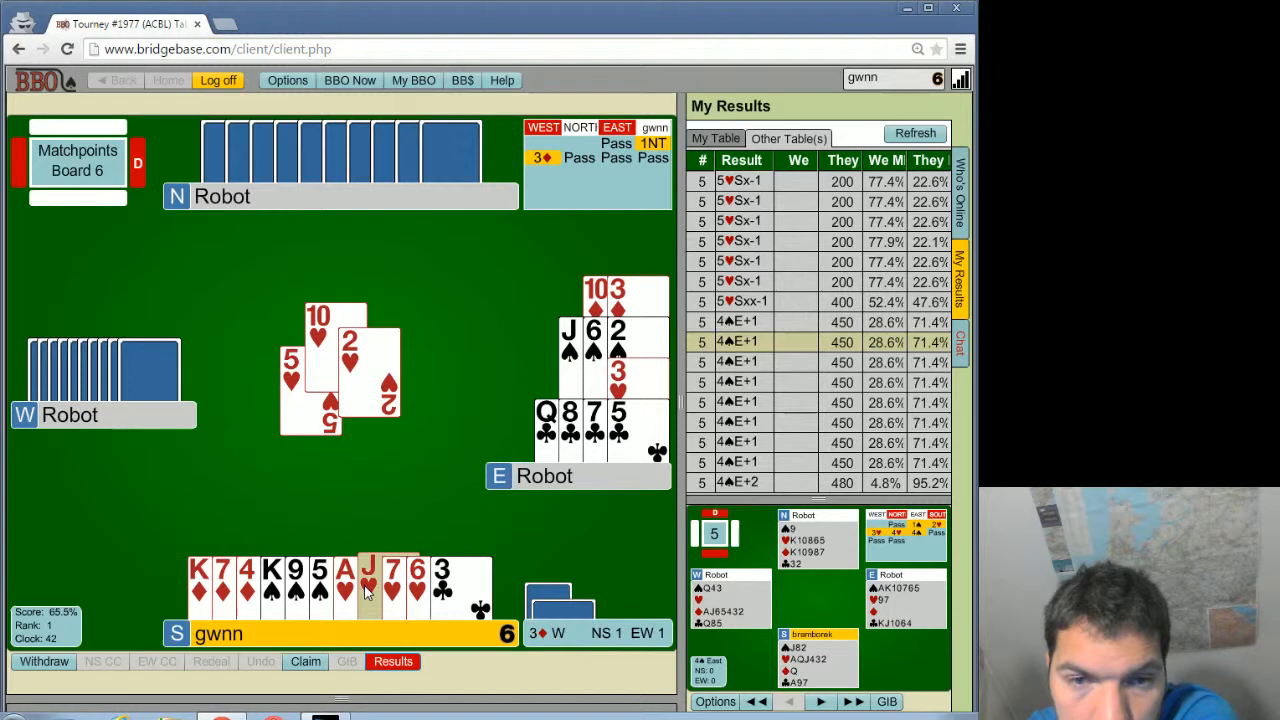
# - Play South's cards to the remaining tricks of board 6 against West's 3♦
pyautogui.click(368, 584)
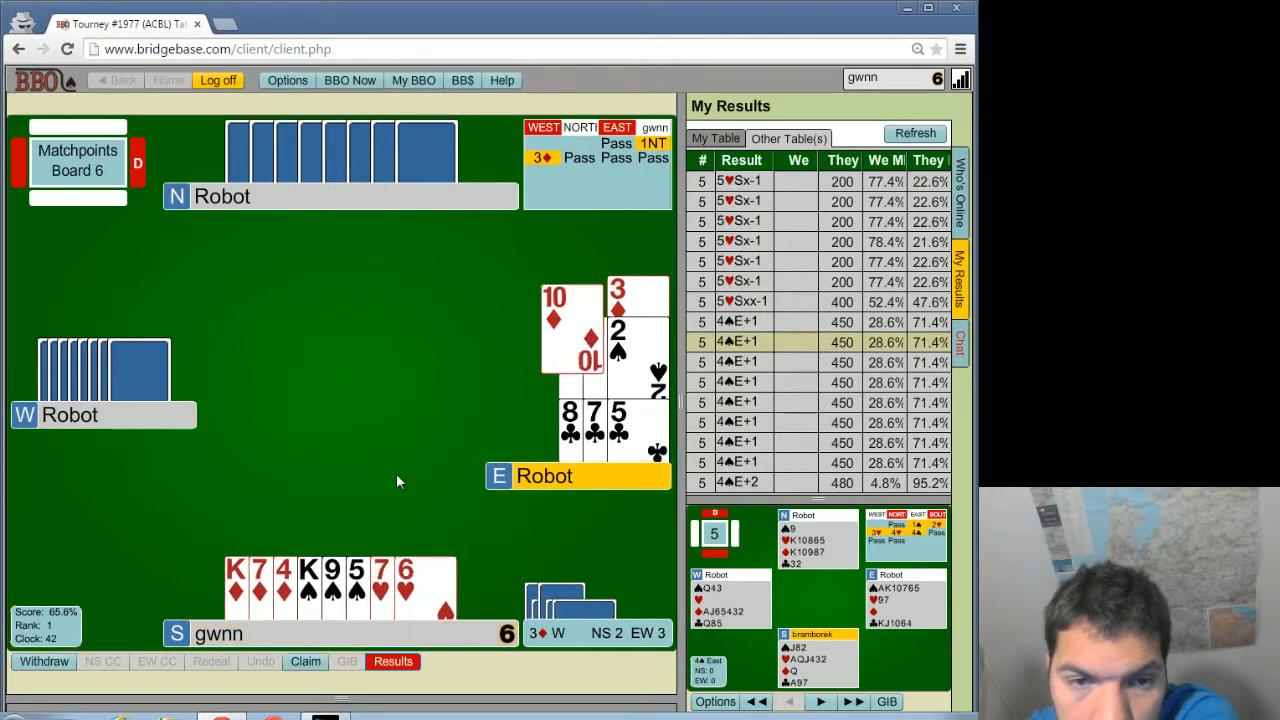
pyautogui.click(284, 584)
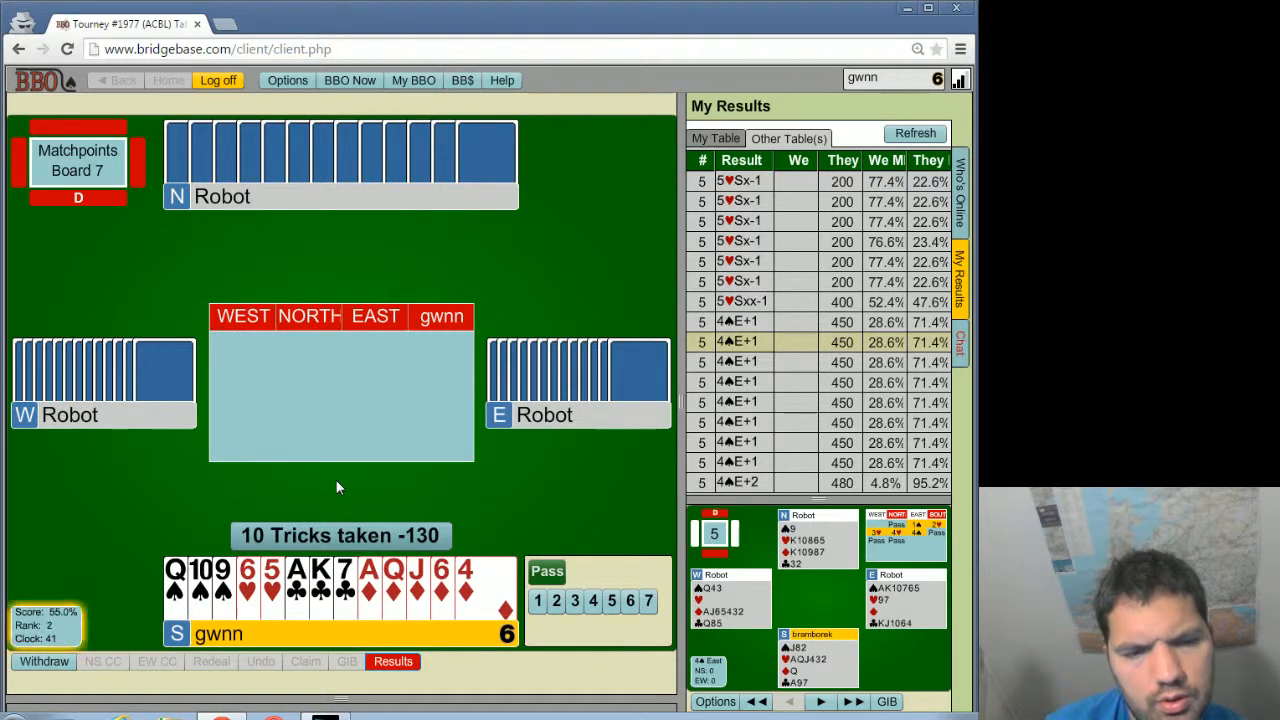
# - Show my board-by-board results and list all tables' scores on board 6
pyautogui.click(716, 138)
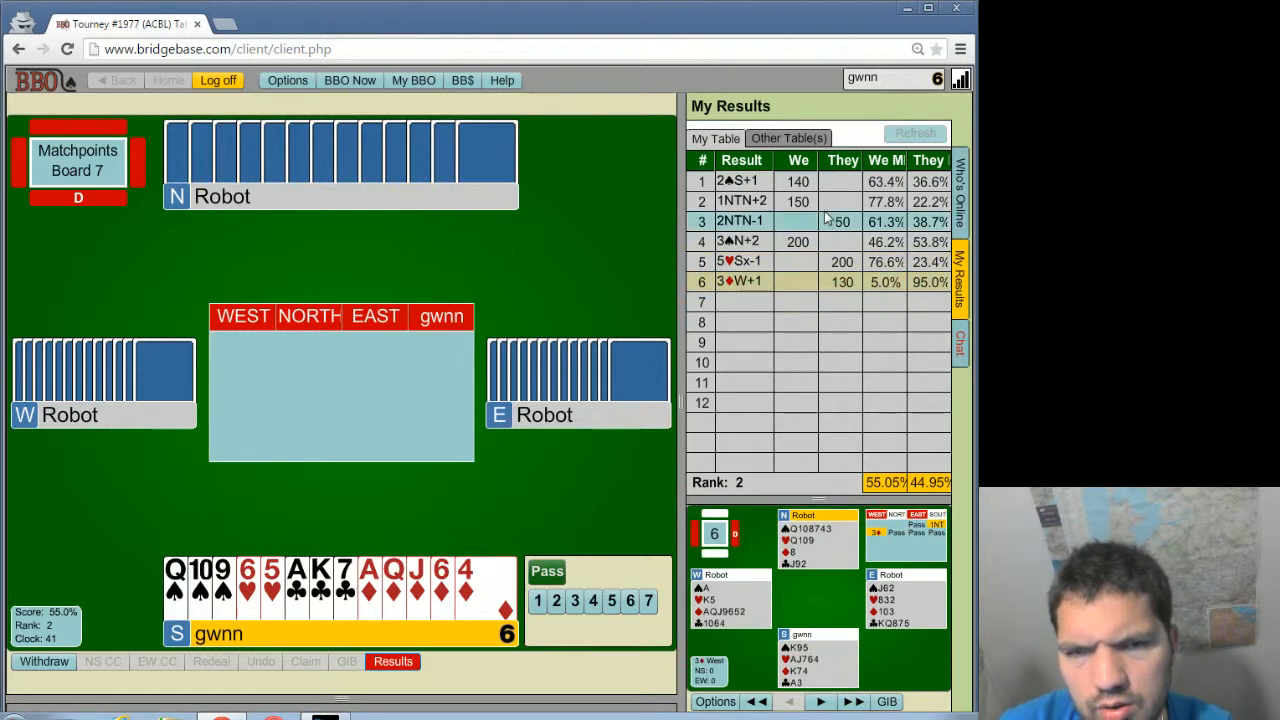
pyautogui.click(788, 138)
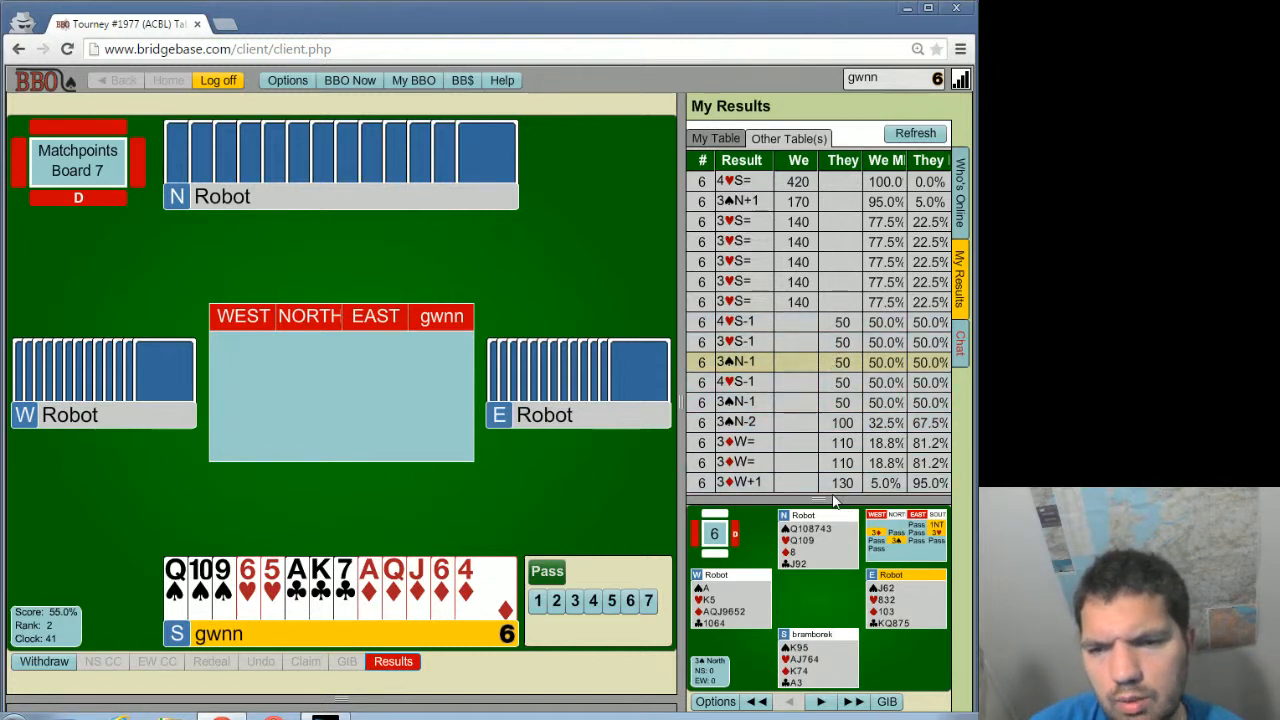
pyautogui.moveTo(816, 382)
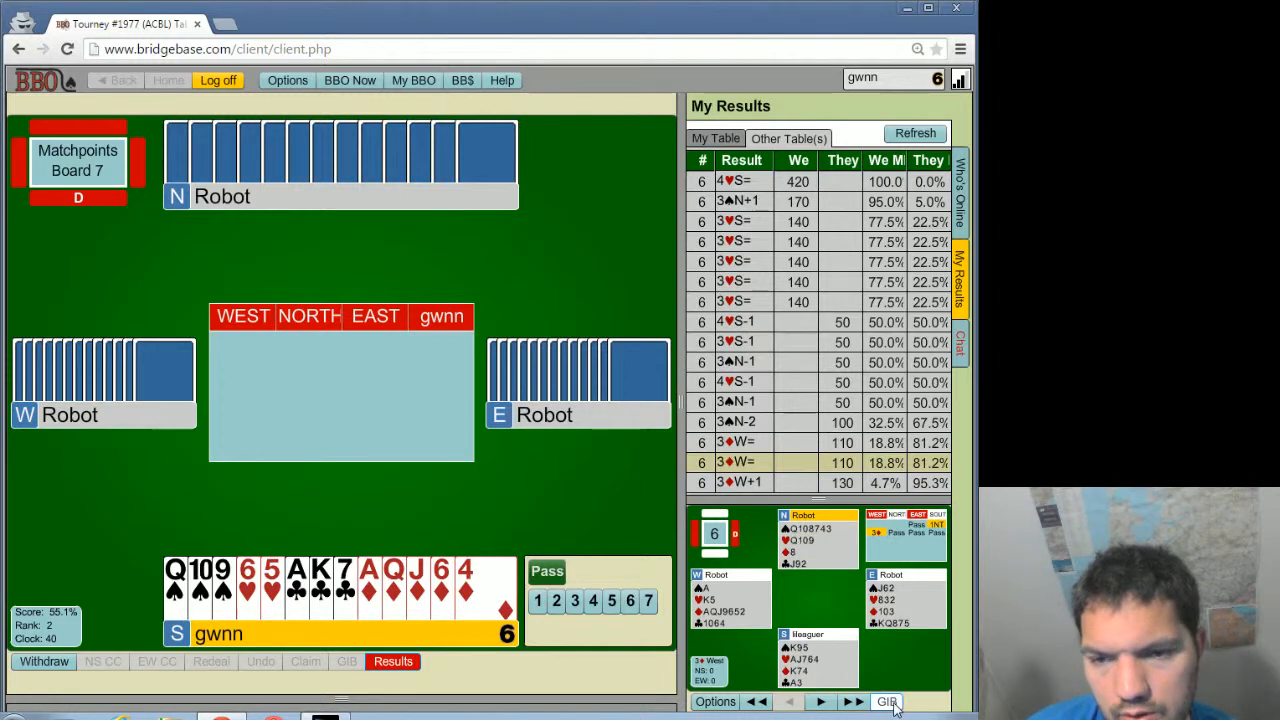
# - Request the GIB analysis from the bottom of the results panel
pyautogui.click(884, 700)
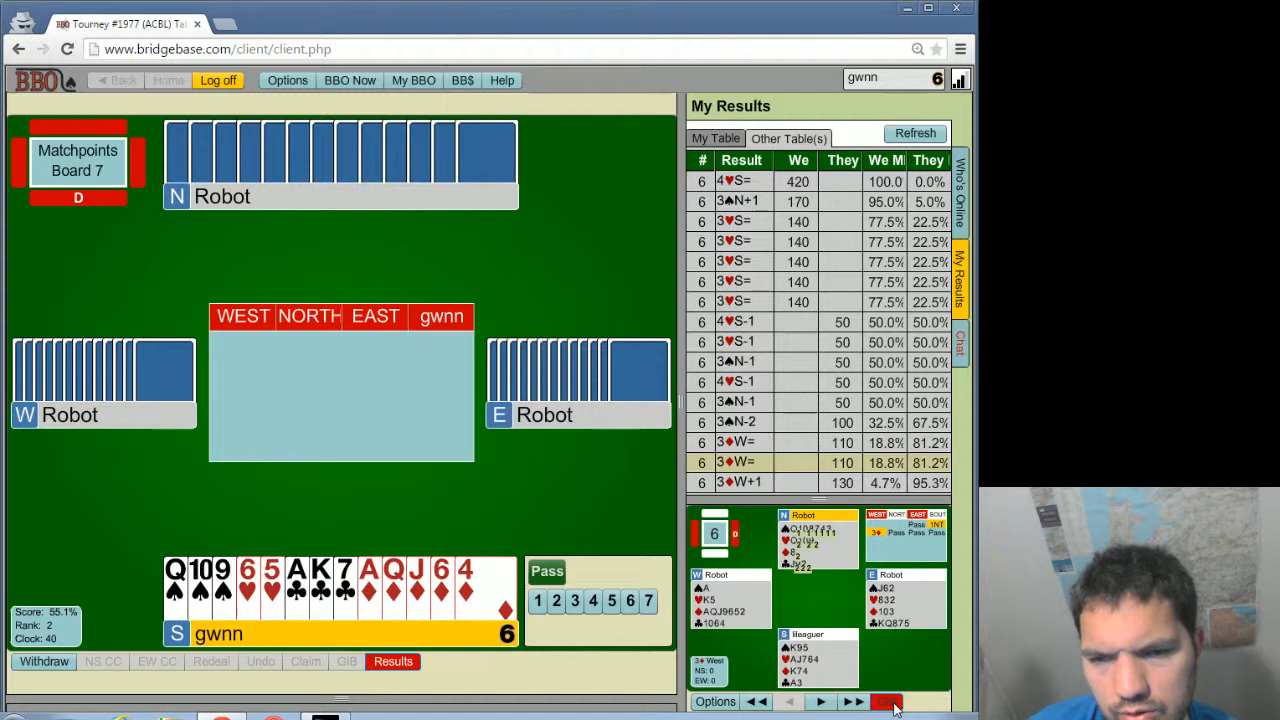
pyautogui.click(884, 700)
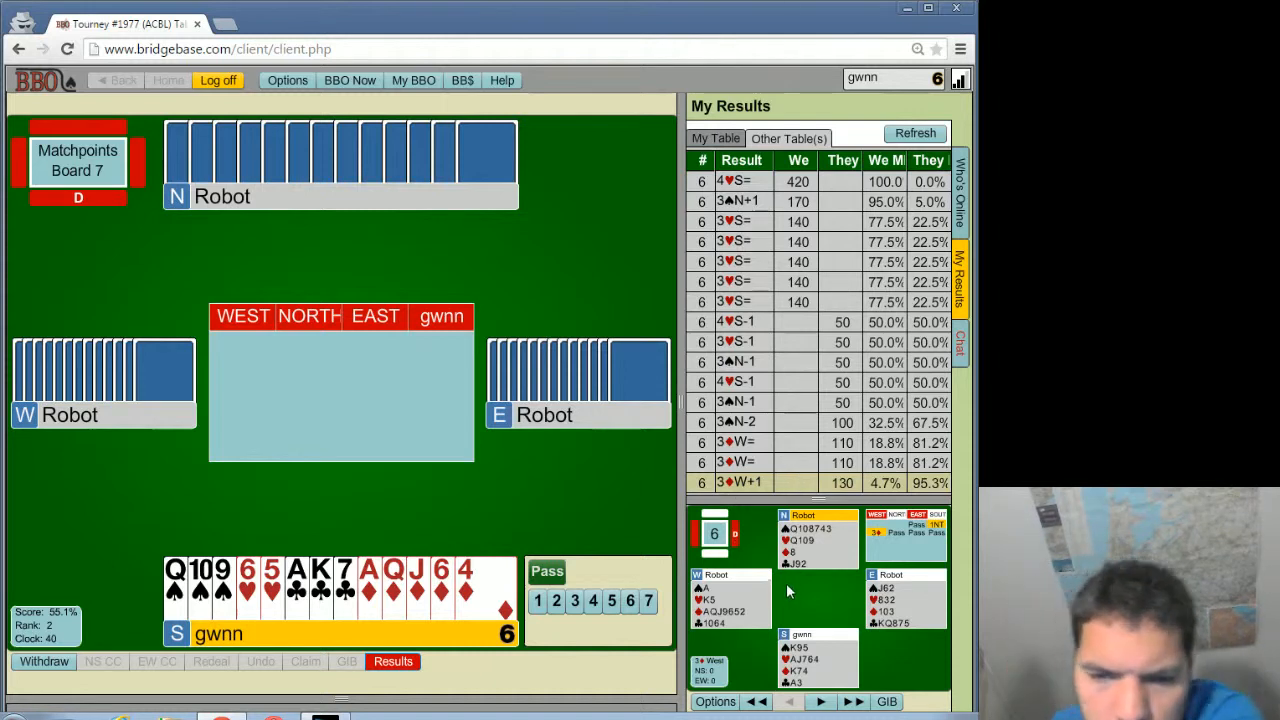
pyautogui.moveTo(710, 624)
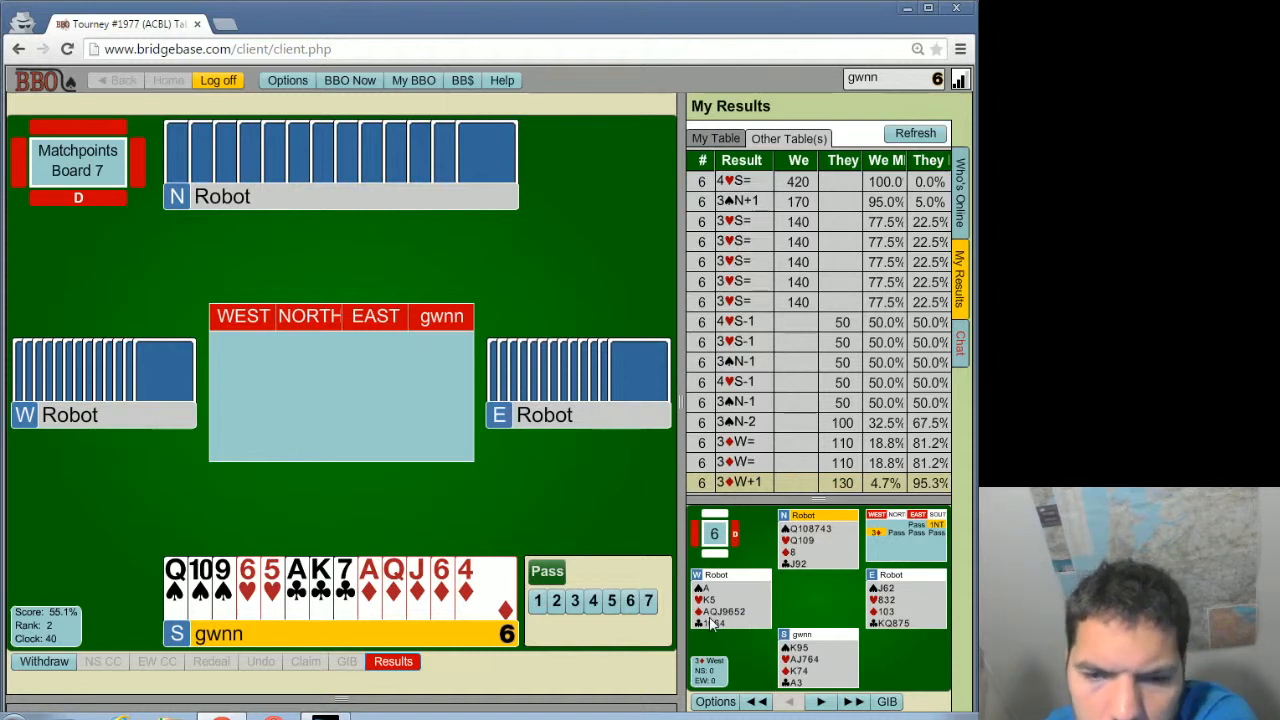